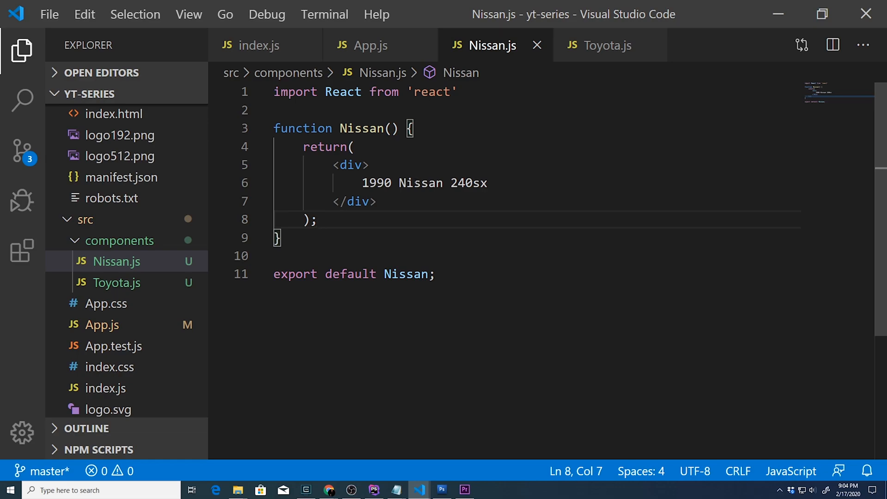
pyautogui.moveTo(120, 241)
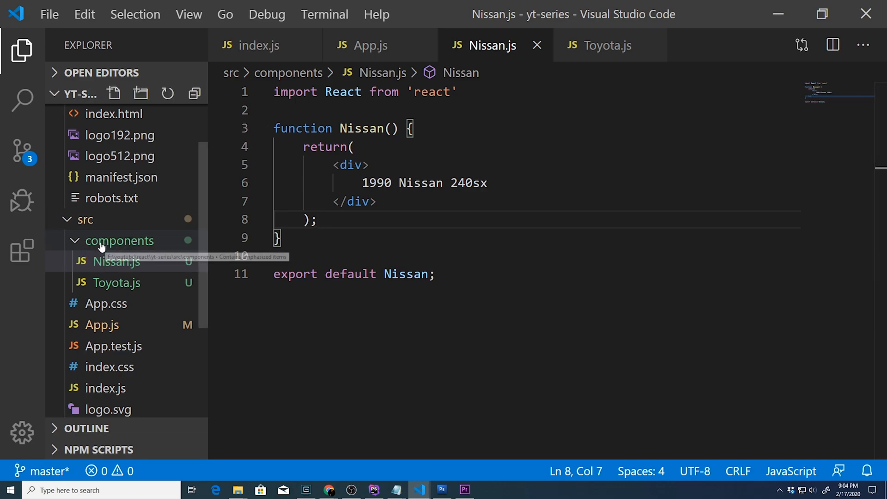
# Create components/Cars.js with a Cars function returning a div reading 'Year Make Model'.
pyautogui.rightClick(120, 240)
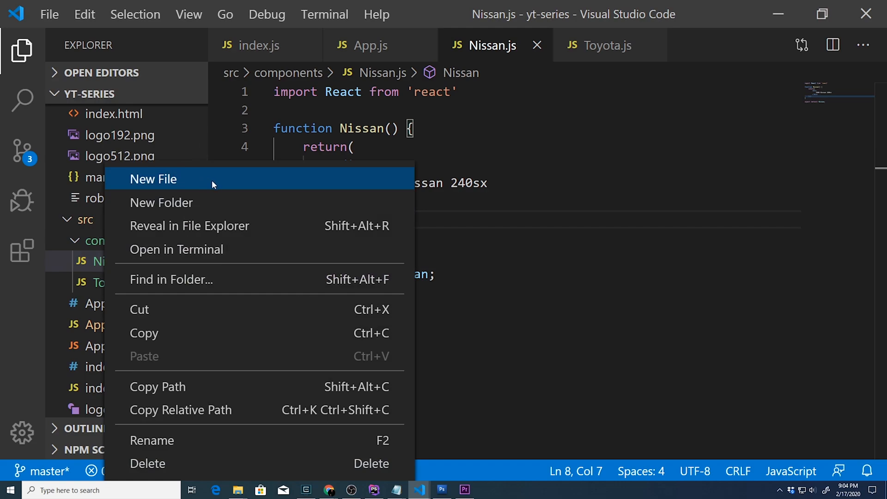
pyautogui.click(154, 178)
pyautogui.write('Cars.js')
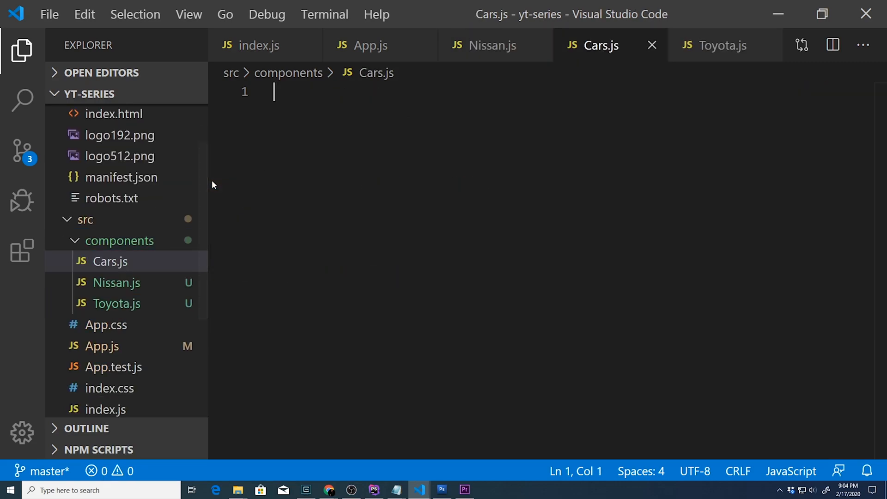
pyautogui.write("import React from 'react")
pyautogui.write('function')
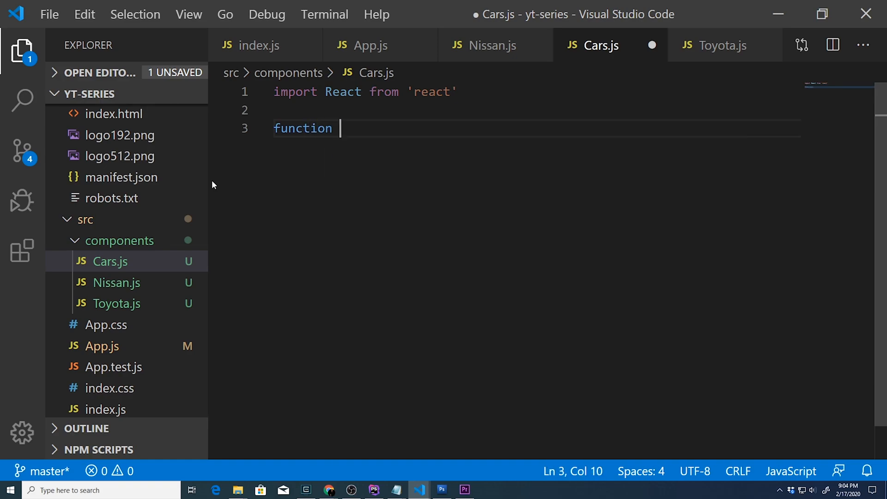
pyautogui.write('Cars() {')
pyautogui.write('return(')
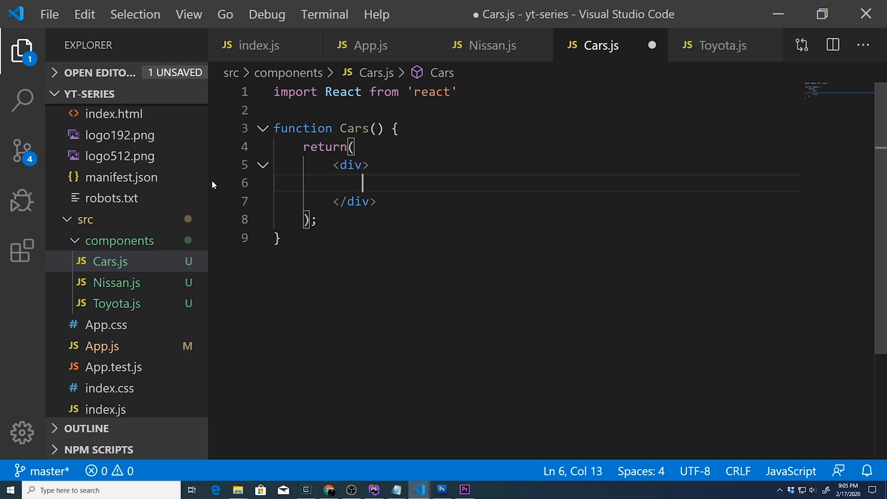
pyautogui.write('Year Make Mod')
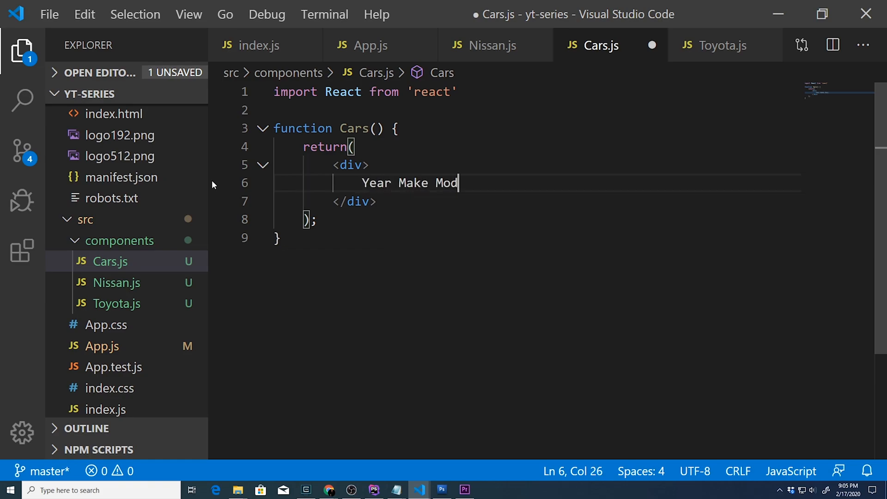
pyautogui.write('el')
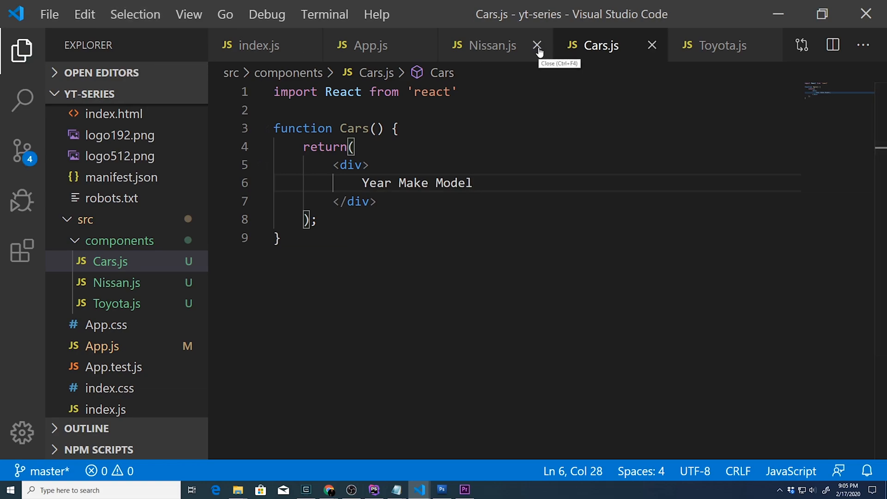
# In App.js, import Cars from './components/Cars' after closing Nissan.js.
pyautogui.click(536, 45)
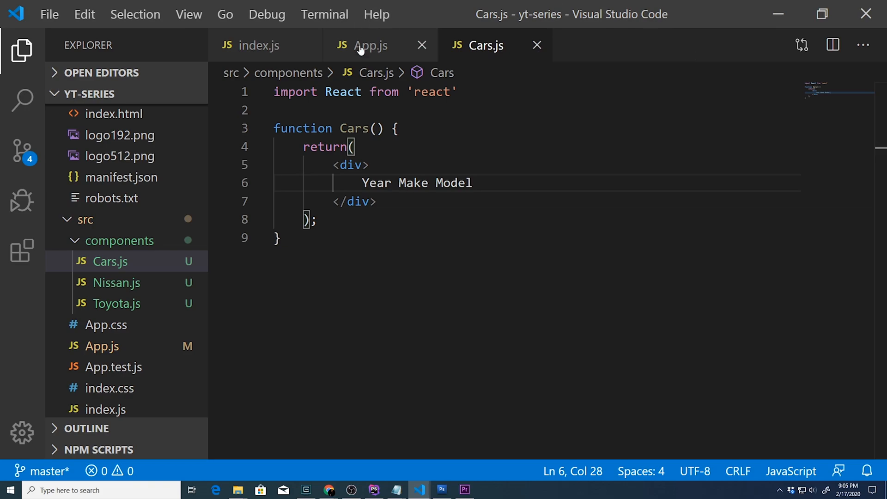
pyautogui.moveTo(371, 45)
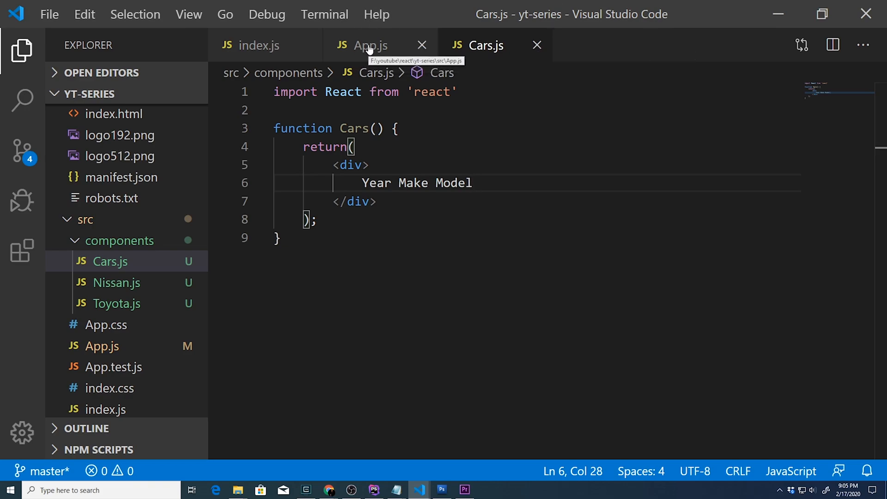
pyautogui.click(371, 45)
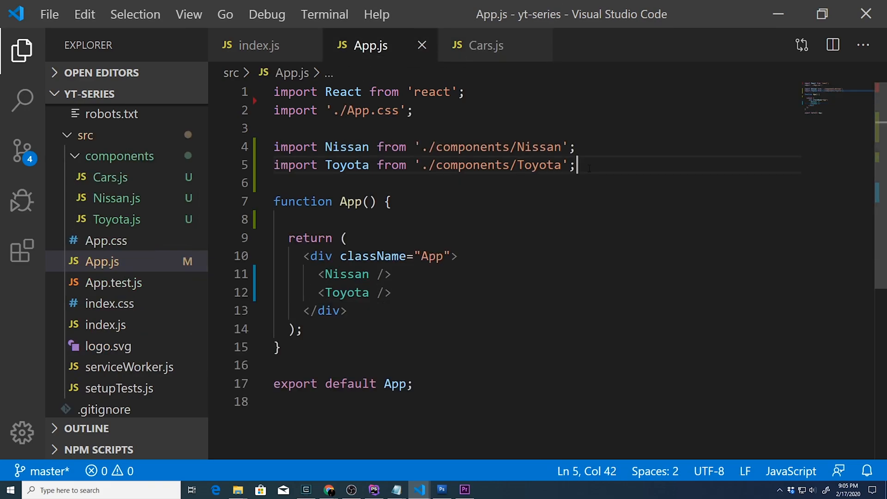
pyautogui.write('import')
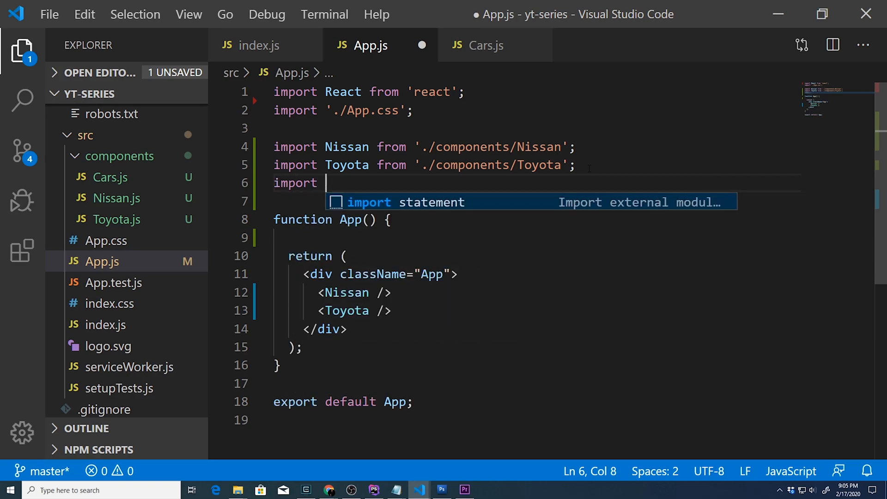
pyautogui.write("Cars from './components")
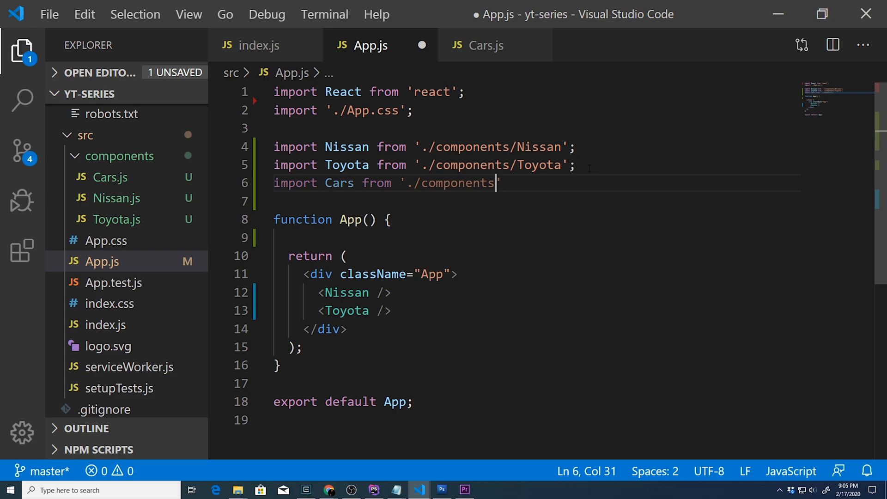
pyautogui.write("/Cars'")
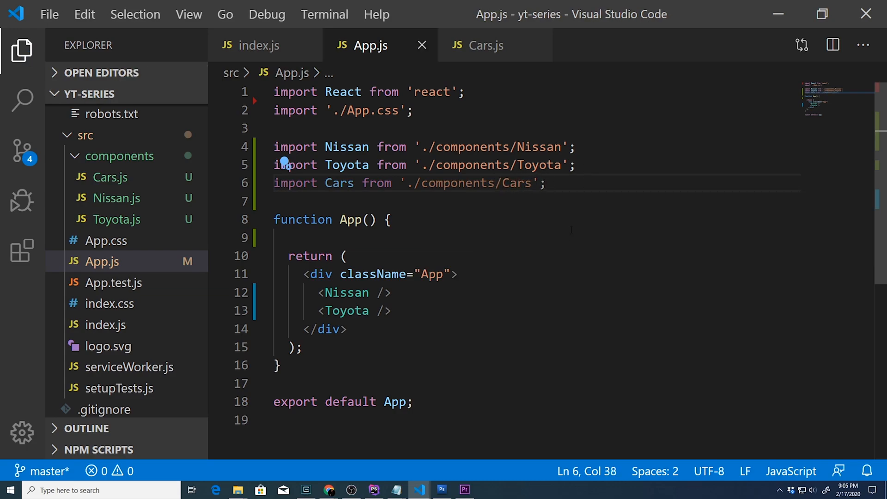
# Render a <Cars /> element after the Toyota element and save App.js.
pyautogui.click(384, 311)
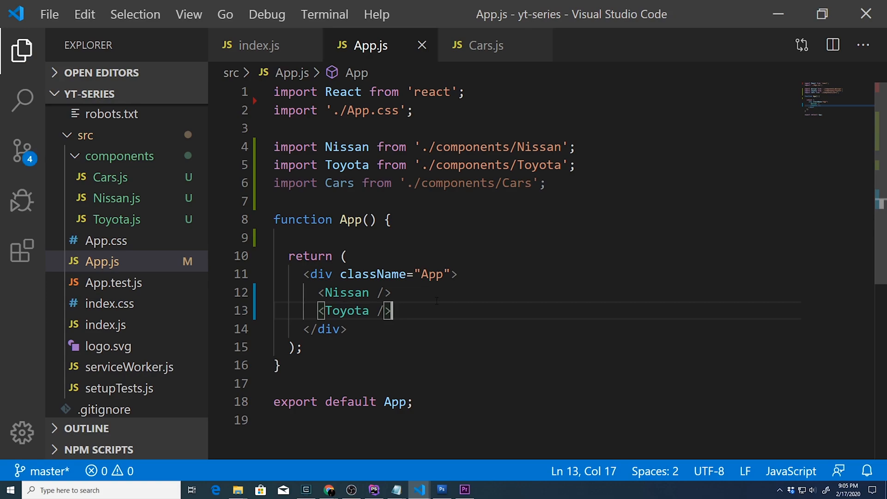
pyautogui.write('<Cars /')
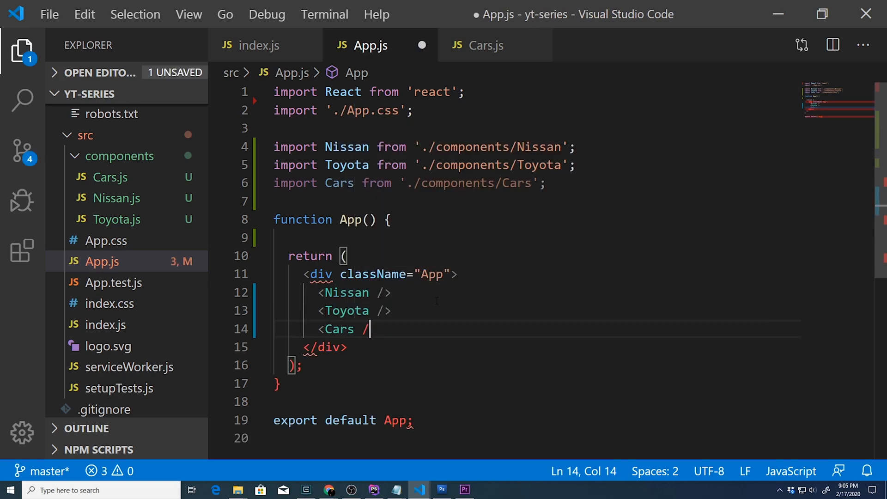
pyautogui.press('ctrl+s')
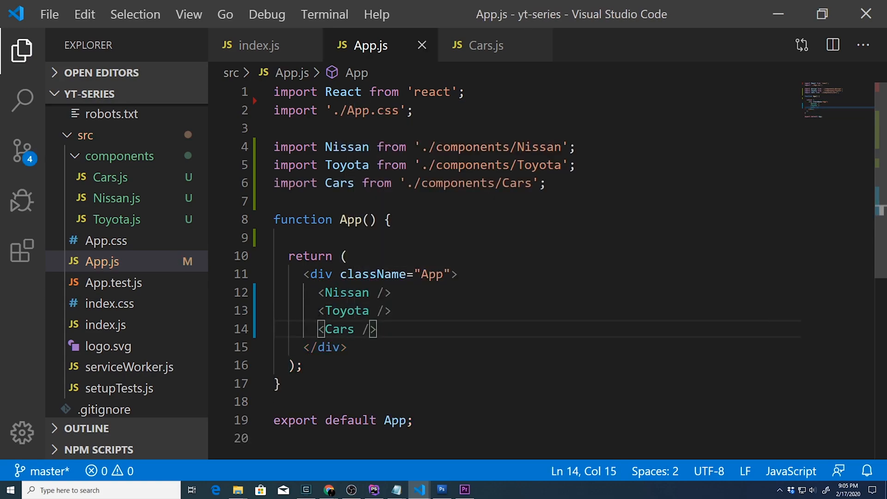
pyautogui.press('alt+tab')
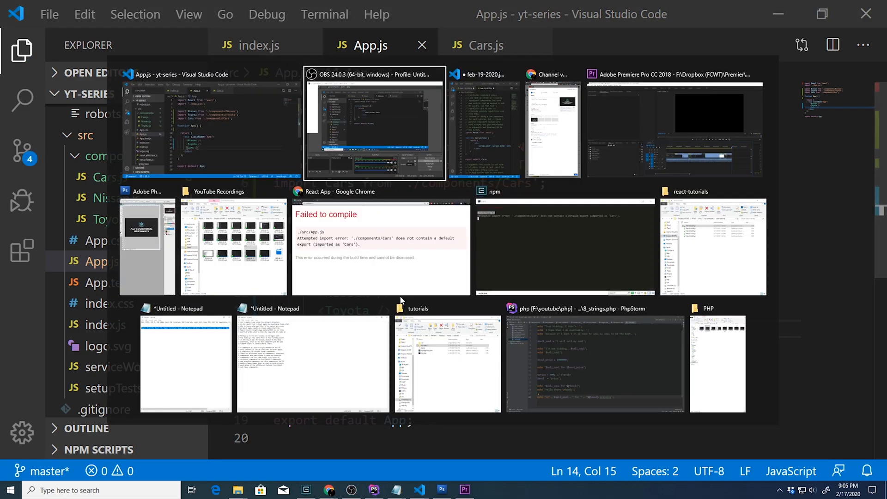
# View the React App page in Chrome, showing the 'no default export' compile error.
pyautogui.click(380, 245)
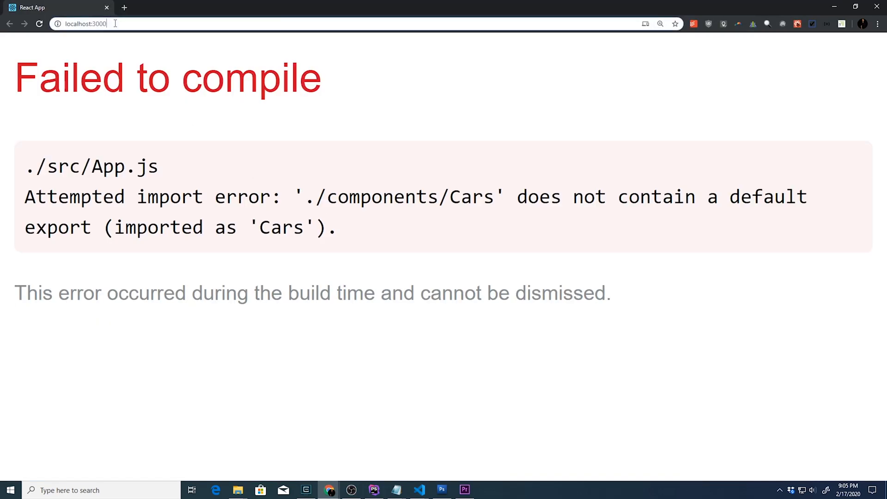
pyautogui.moveTo(367, 205)
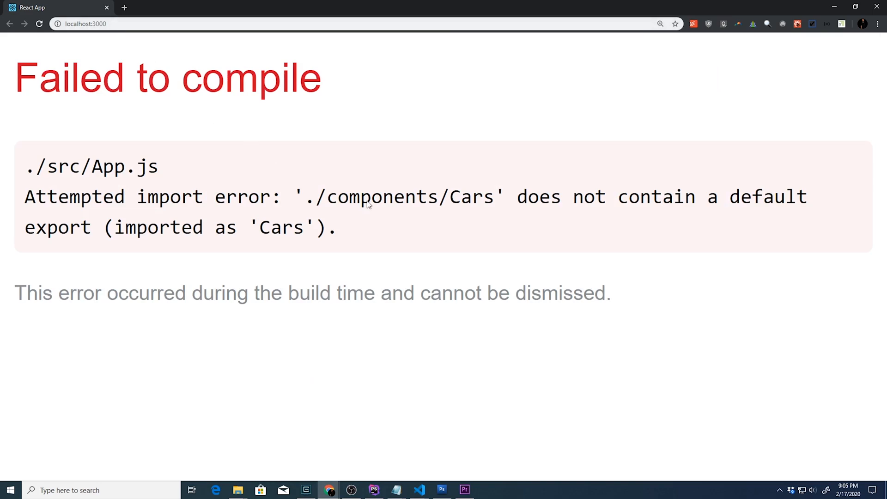
pyautogui.moveTo(136, 211)
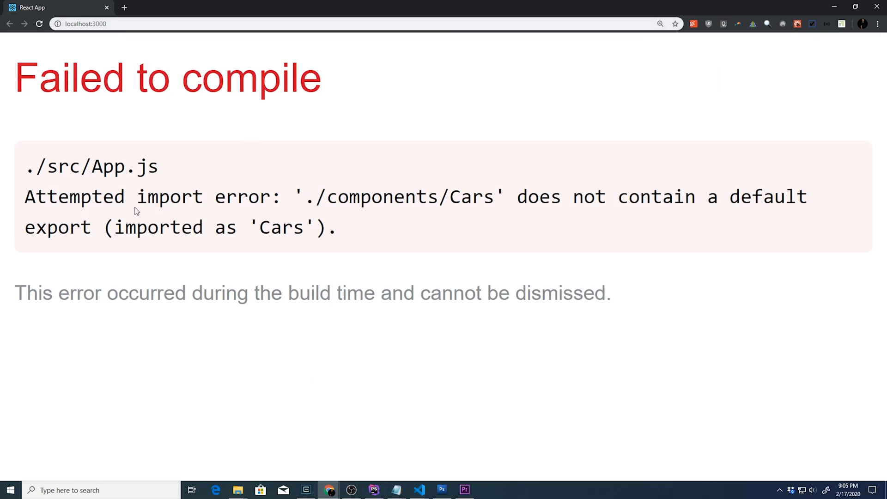
pyautogui.moveTo(40, 203)
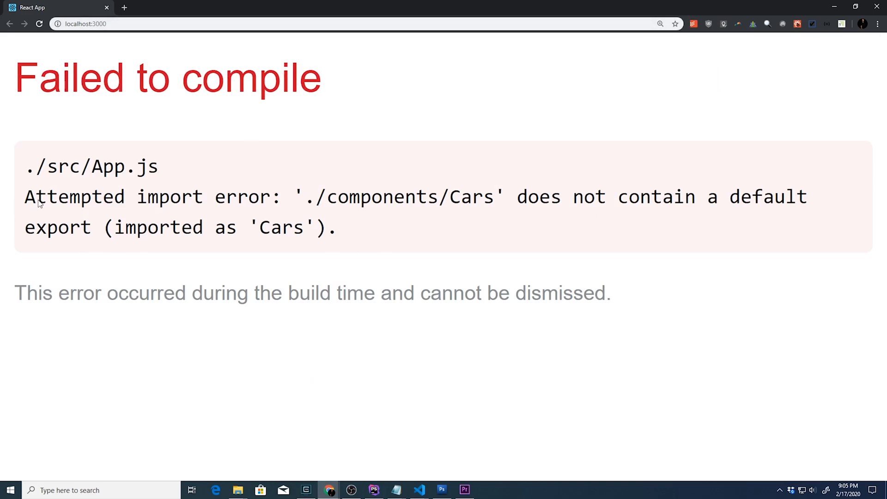
pyautogui.moveTo(74, 213)
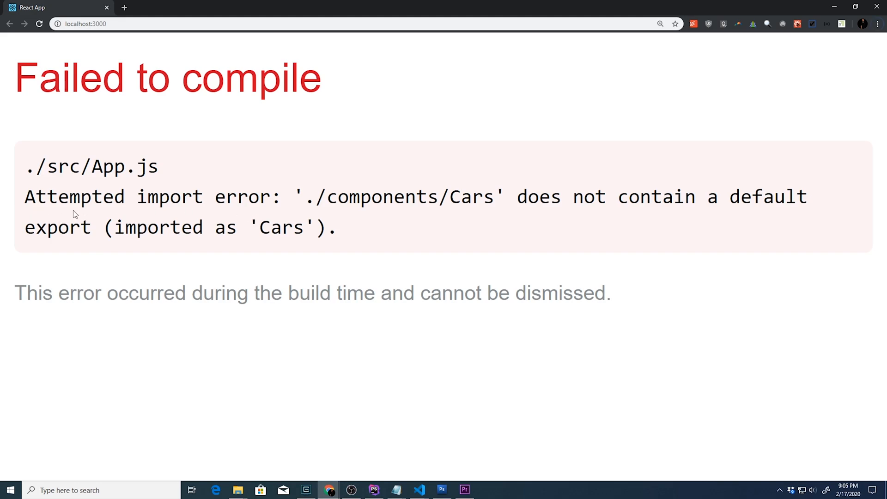
pyautogui.moveTo(514, 196)
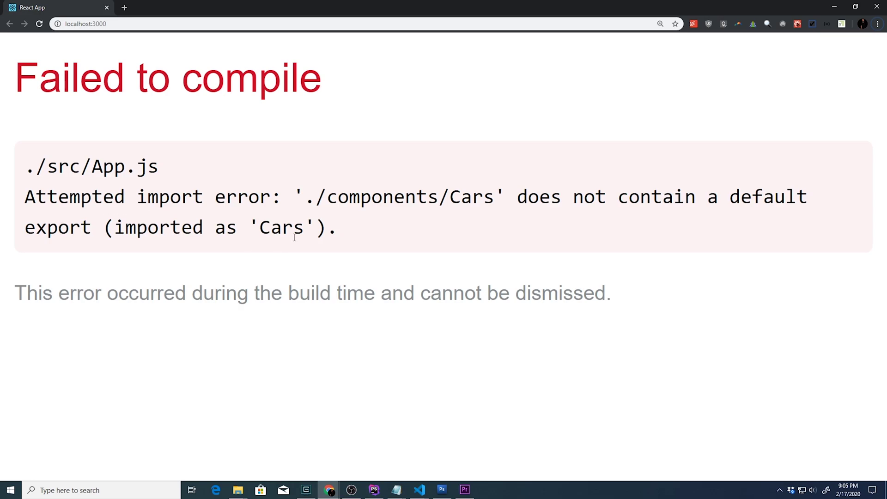
# Add 'export default Cars;' to Cars.js and check the page now shows Year Make Model.
pyautogui.click(418, 490)
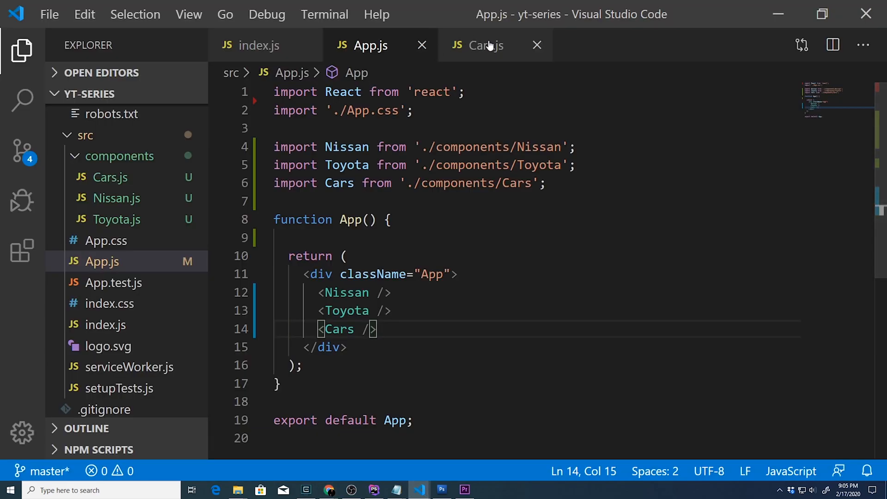
pyautogui.click(485, 45)
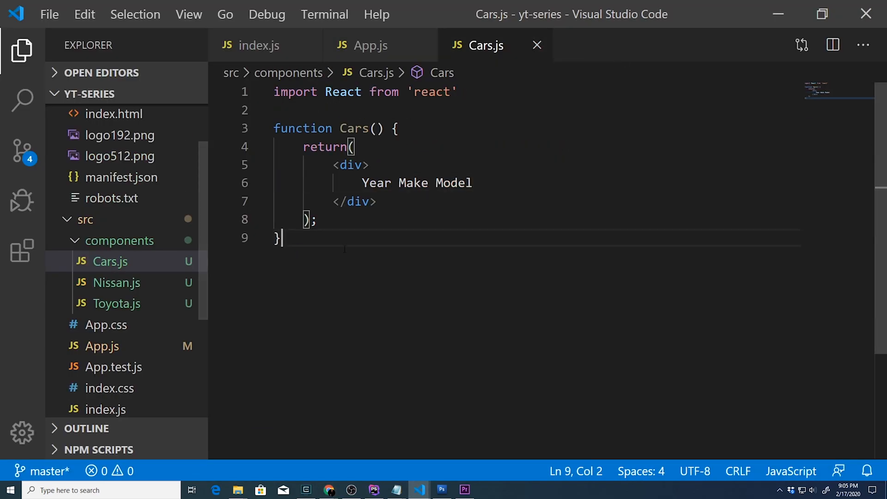
pyautogui.write('export default')
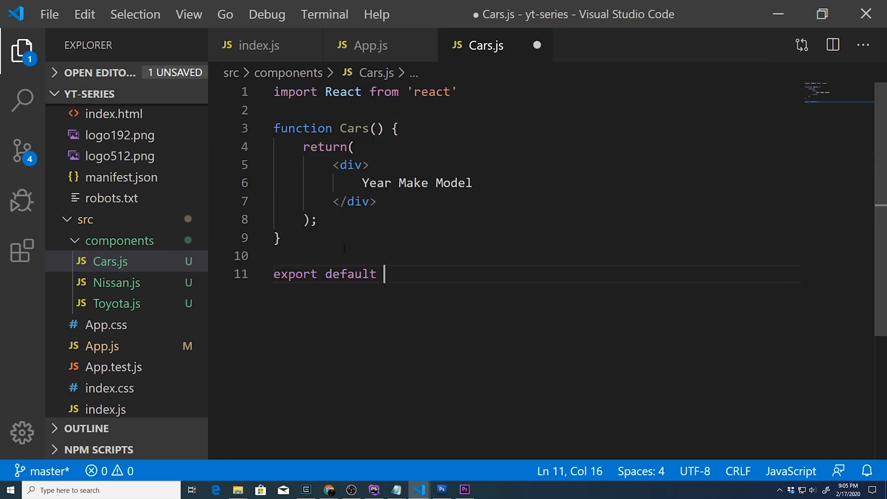
pyautogui.write('Cars;')
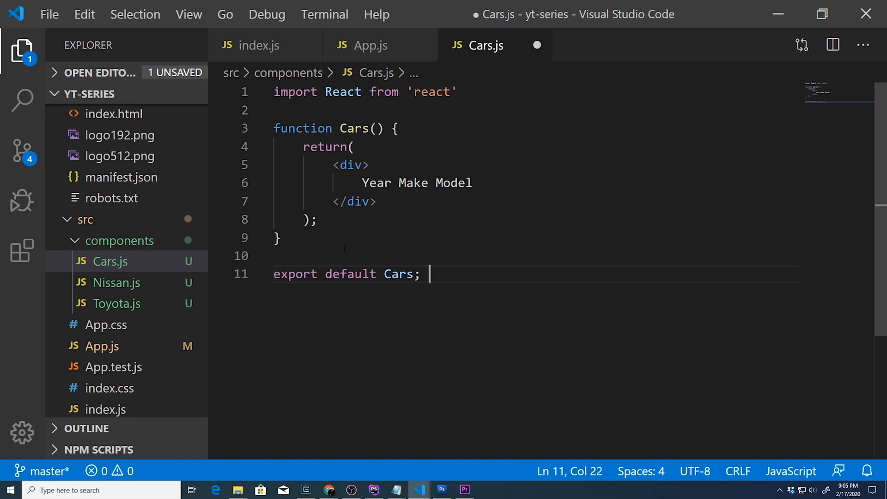
pyautogui.click(328, 490)
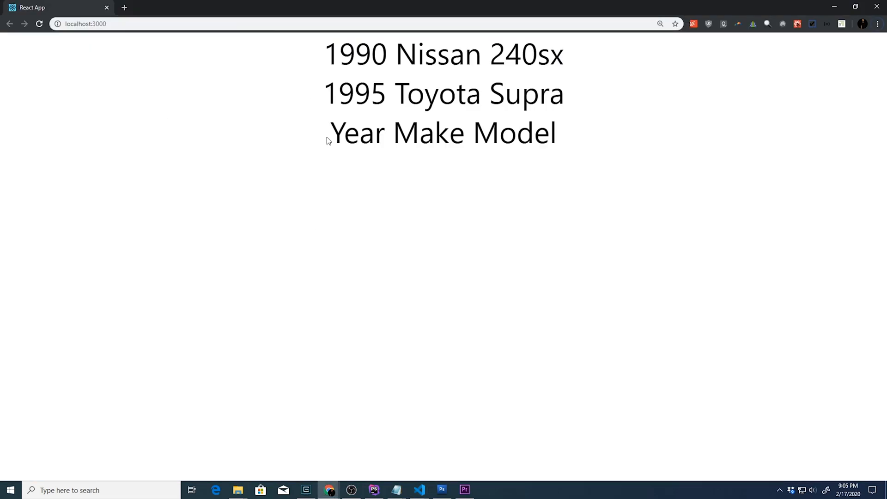
pyautogui.press('alt+tab')
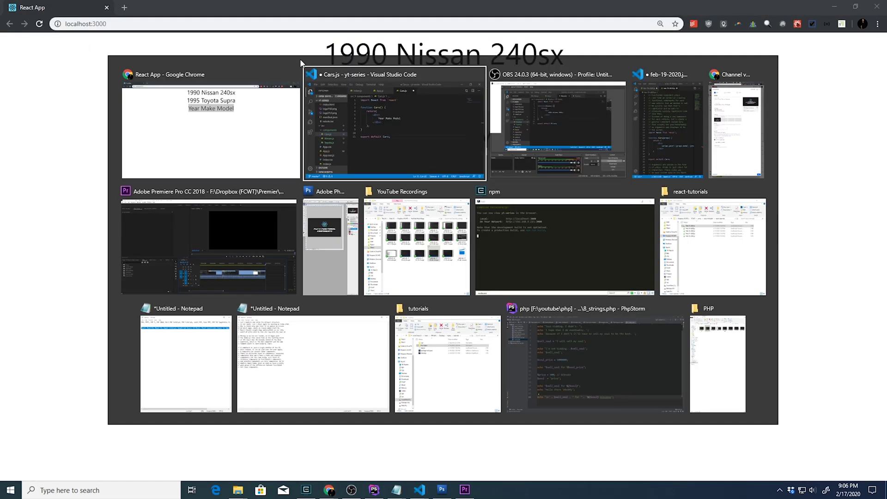
# Comment out the Nissan and Toyota imports and remove their elements so only Cars renders.
pyautogui.click(392, 128)
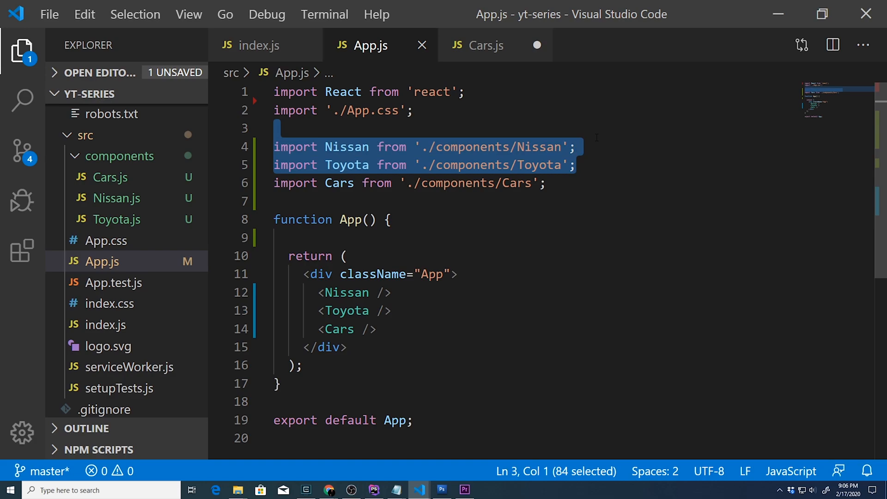
pyautogui.press('ctrl+/')
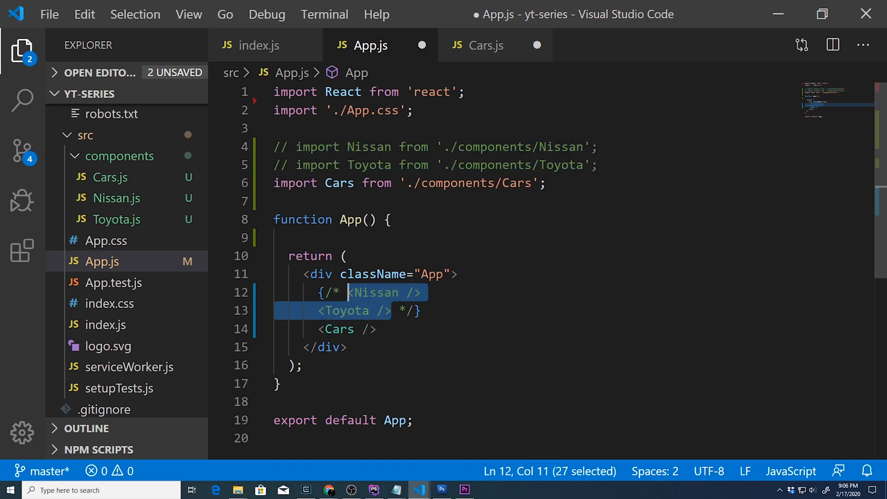
pyautogui.press('Delete')
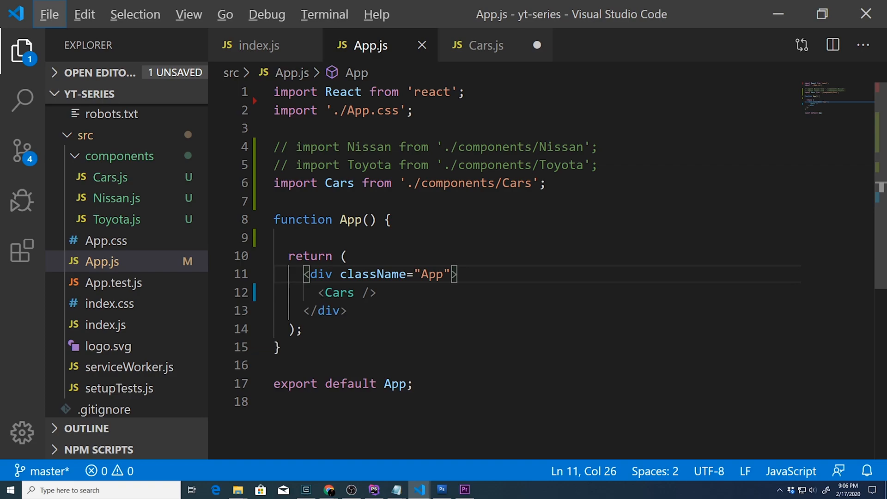
# Check the page shows only 'Year Make Model', then return to the editor.
pyautogui.click(328, 490)
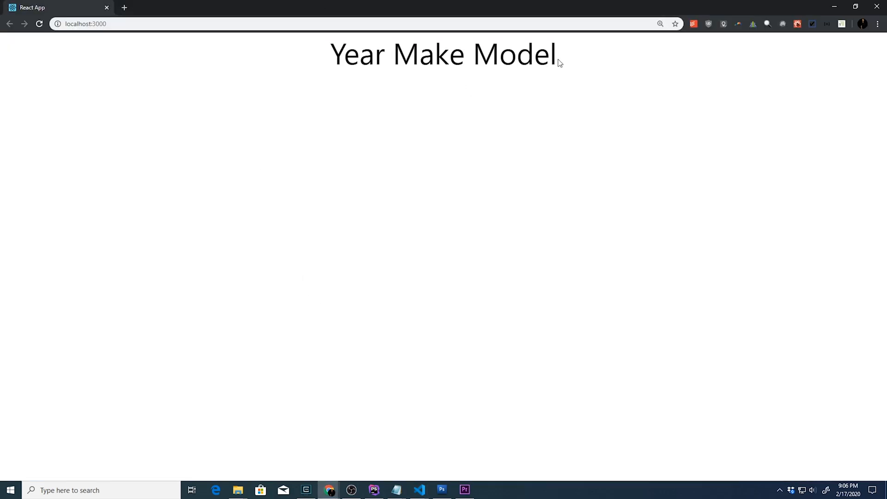
pyautogui.click(419, 490)
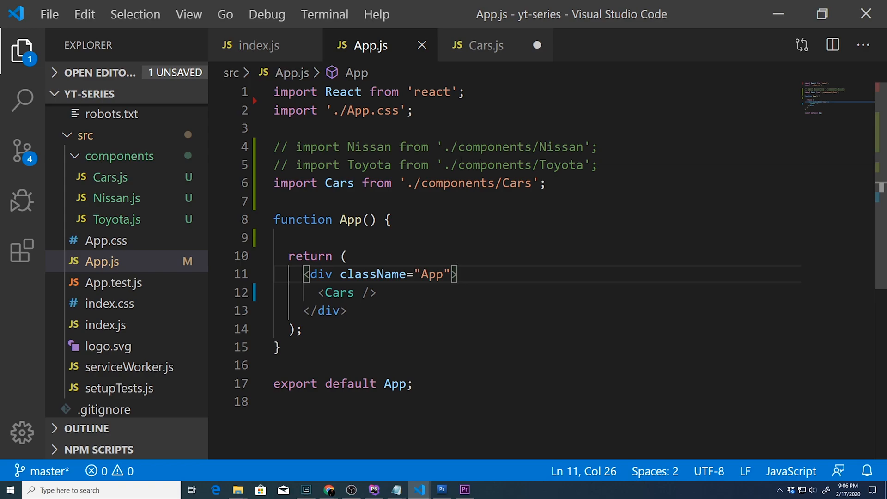
pyautogui.scroll(-3)
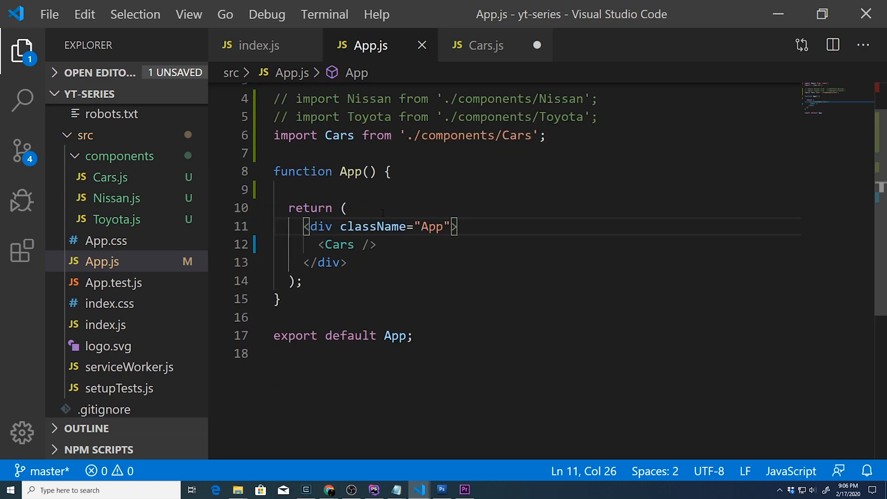
pyautogui.moveTo(374, 226)
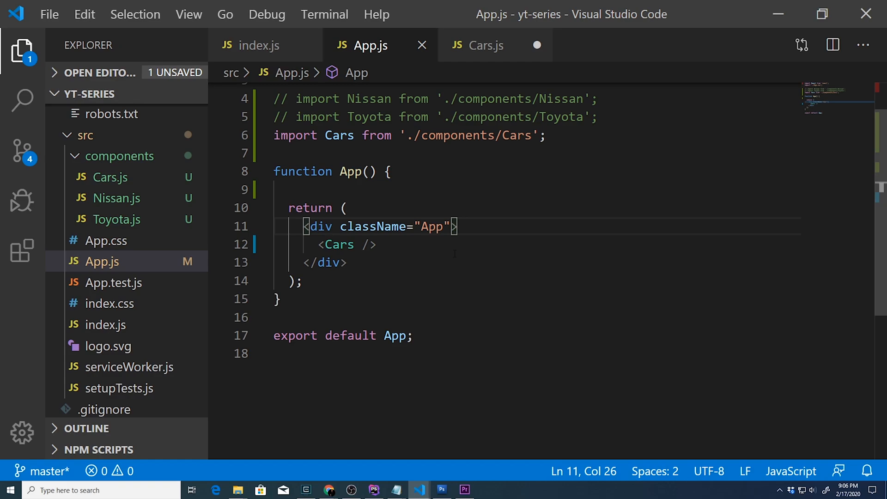
pyautogui.moveTo(481, 274)
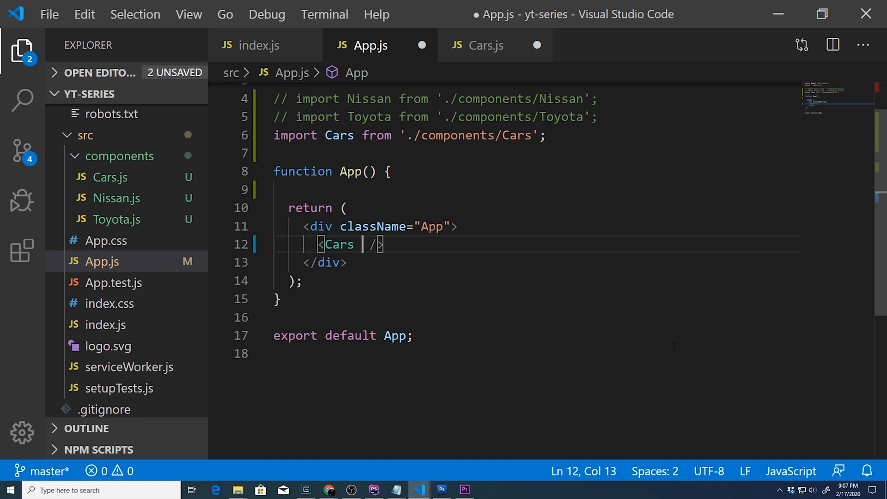
# Pass year="1990" make="Nissan" model="240sx" to the Cars element and save App.js.
pyautogui.press('Backspace')
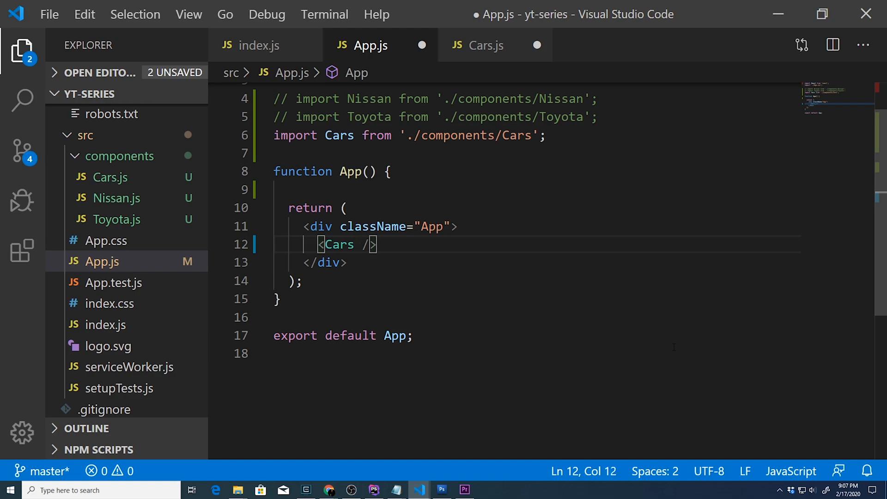
pyautogui.doubleClick(358, 227)
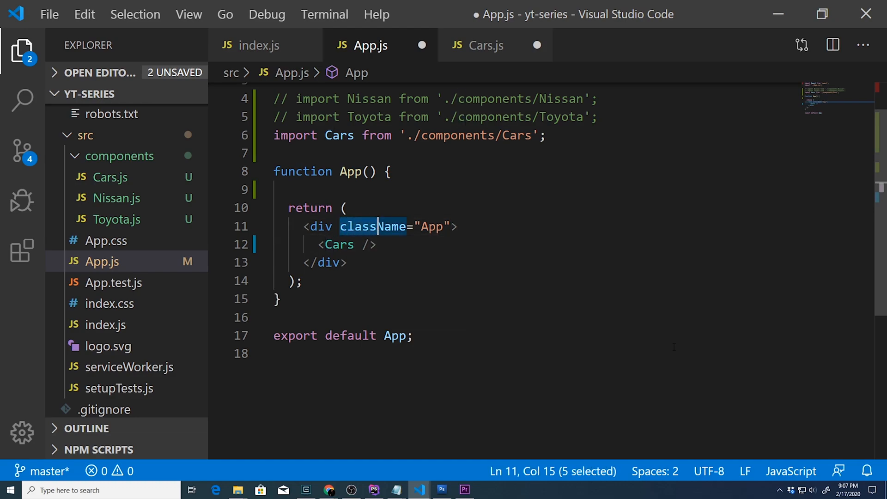
pyautogui.click(338, 244)
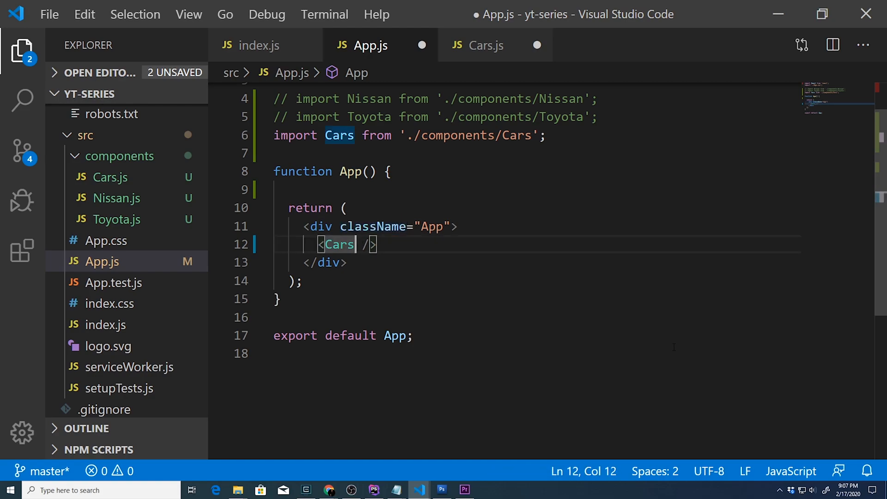
pyautogui.write('year="')
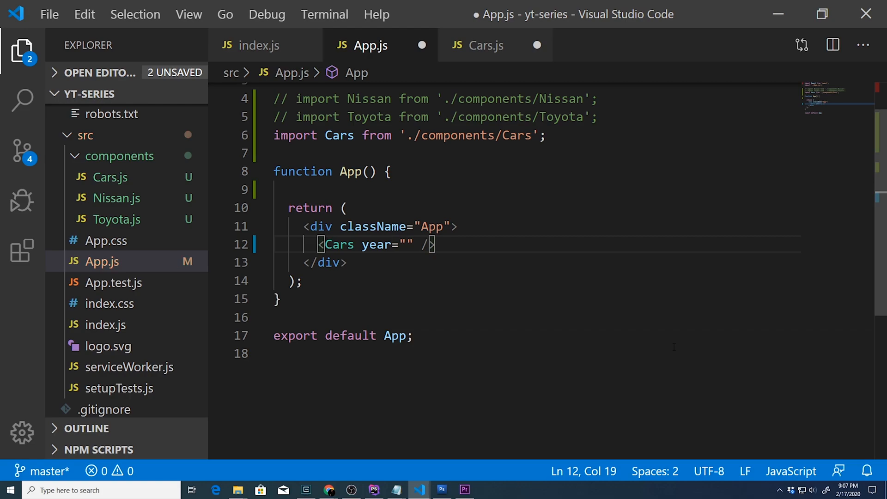
pyautogui.write('19')
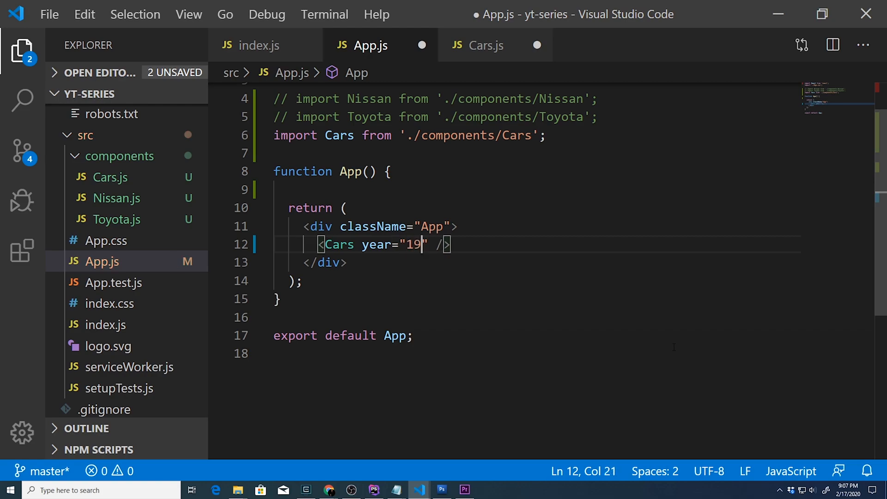
pyautogui.write('90')
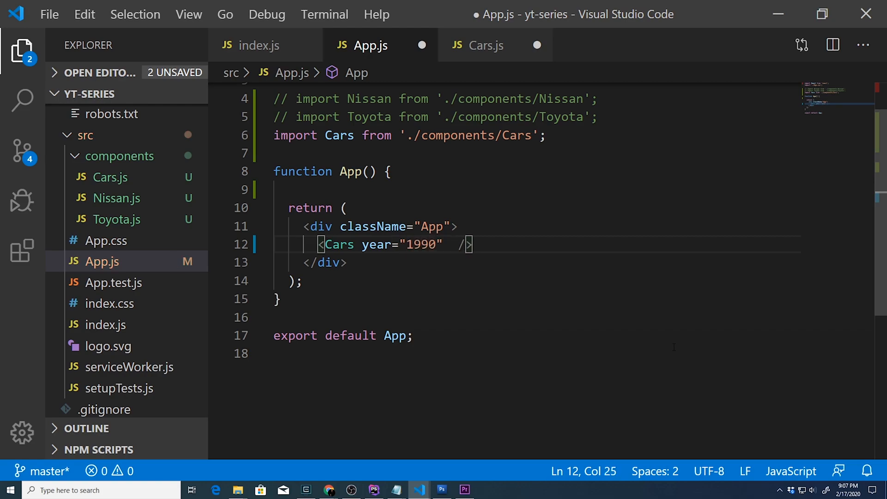
pyautogui.write('make=""')
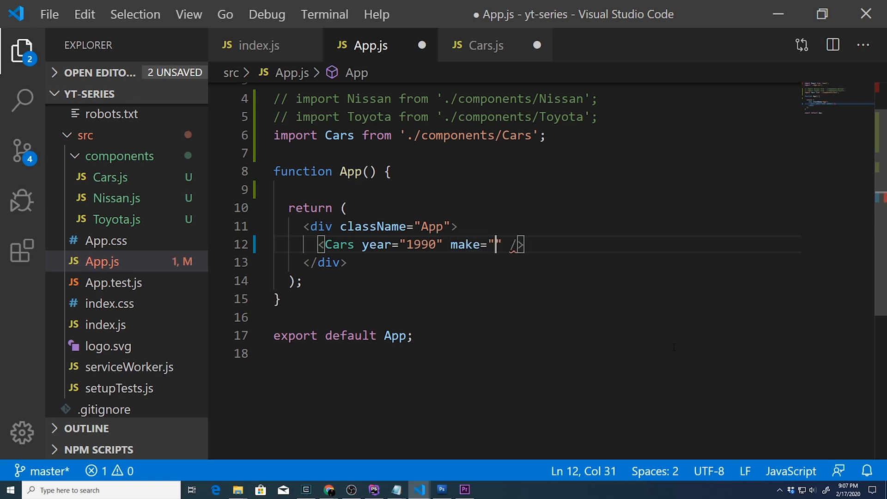
pyautogui.write('Nissan')
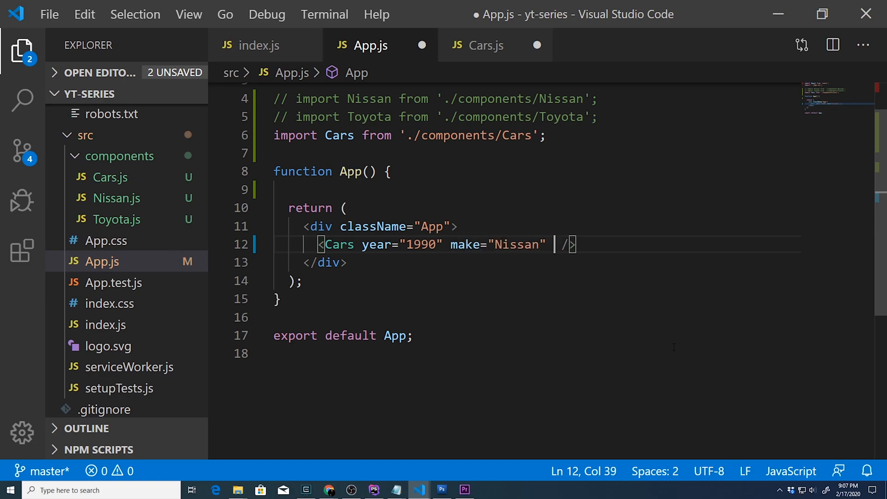
pyautogui.write('model')
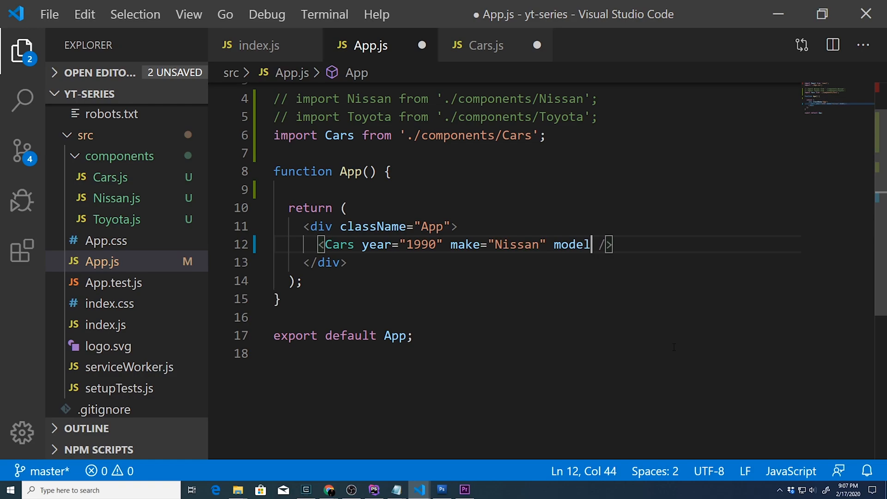
pyautogui.write('="240sx"')
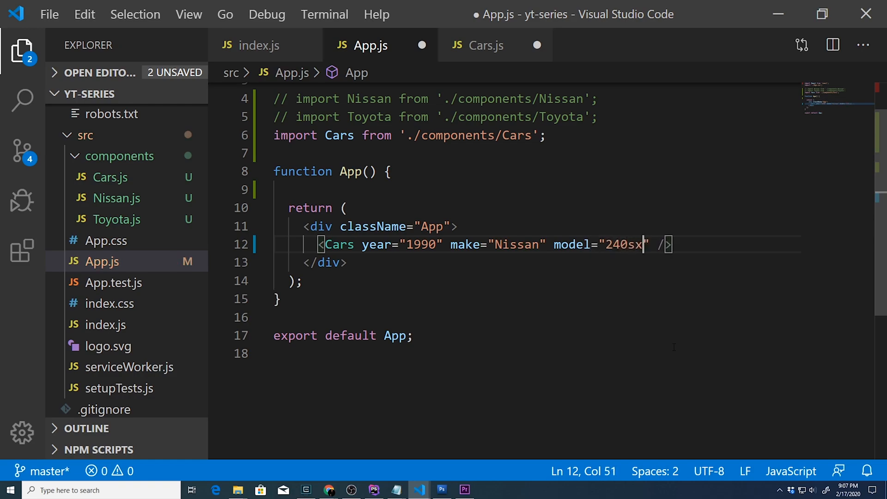
pyautogui.press('ctrl+s')
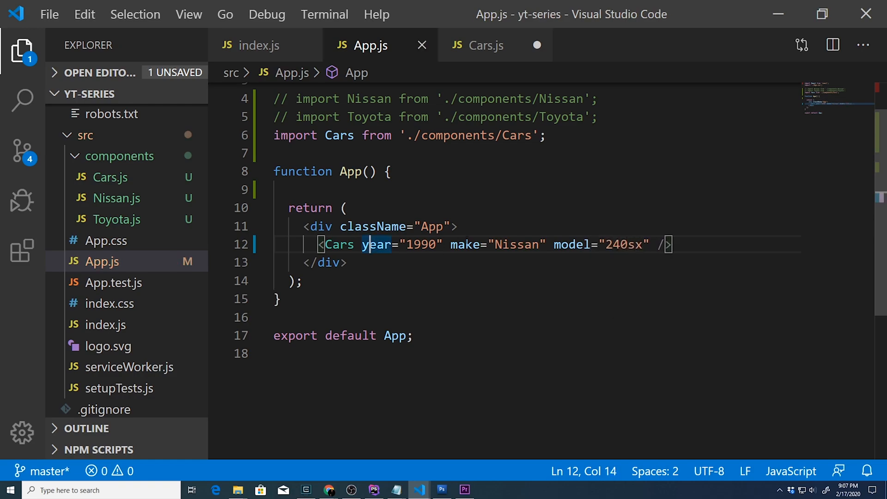
# Highlight the three new attributes and confirm the page still reads Year Make Model.
pyautogui.doubleClick(571, 244)
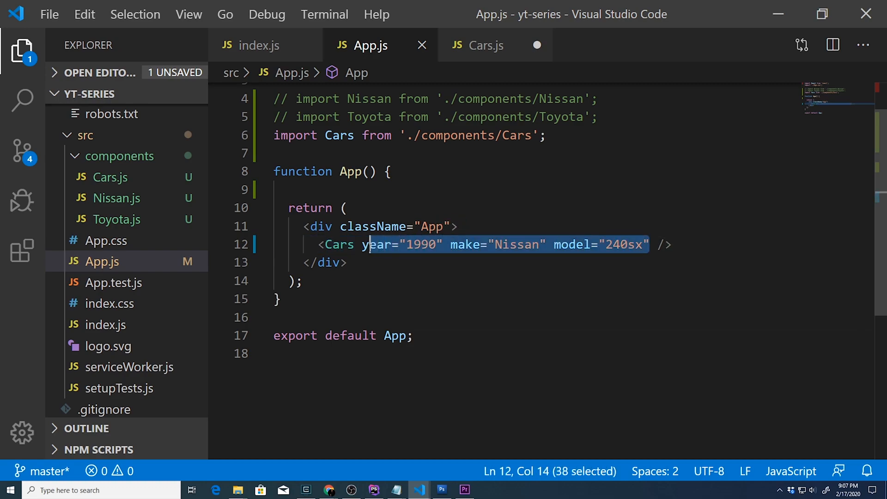
pyautogui.press('shift+Left')
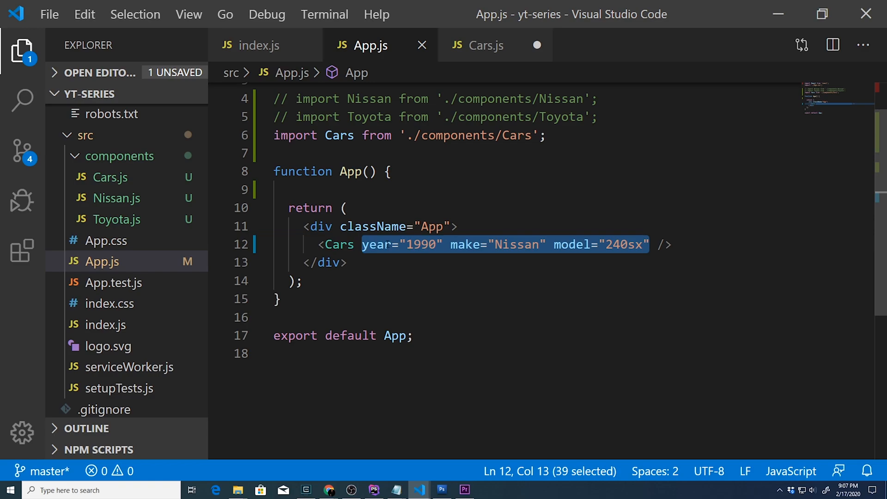
pyautogui.click(330, 490)
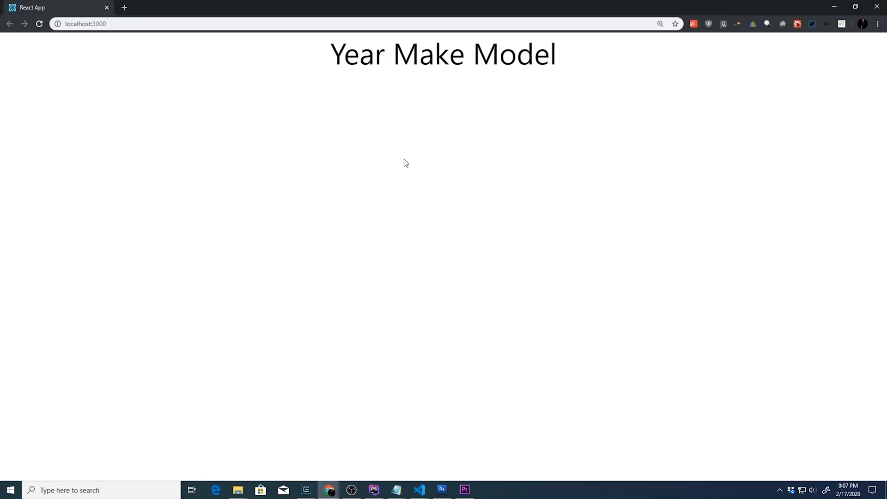
pyautogui.moveTo(397, 128)
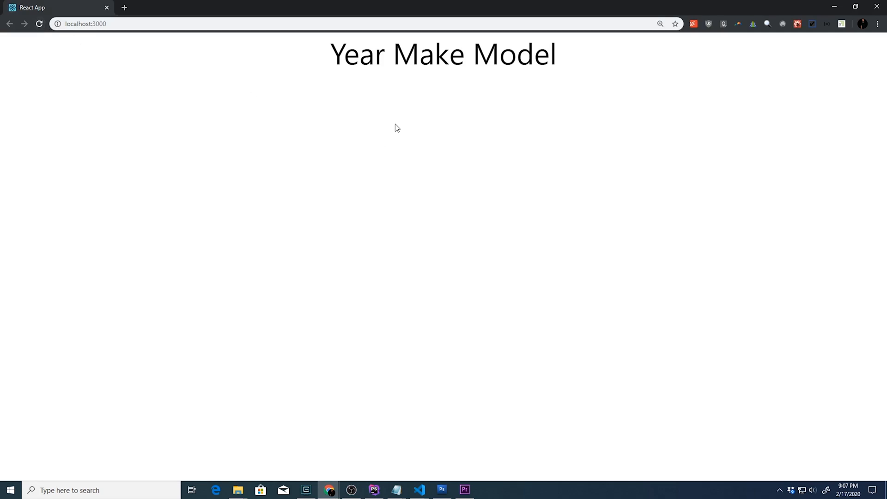
pyautogui.click(419, 490)
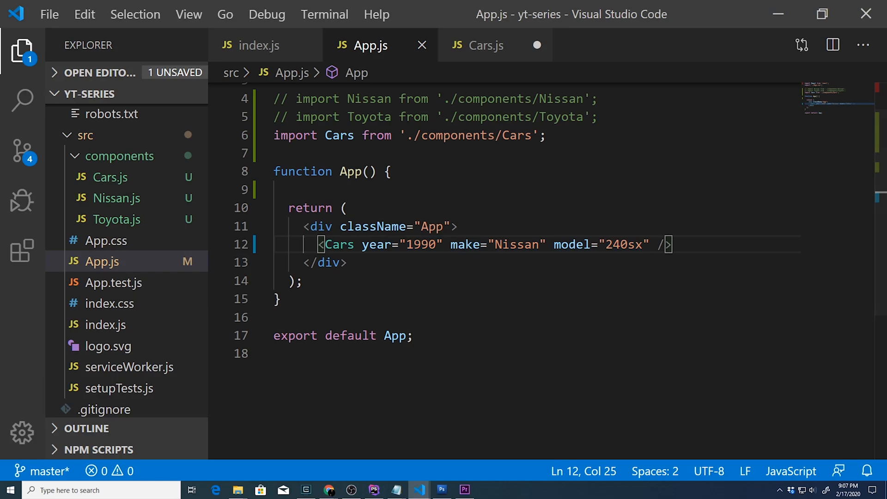
pyautogui.moveTo(339, 244)
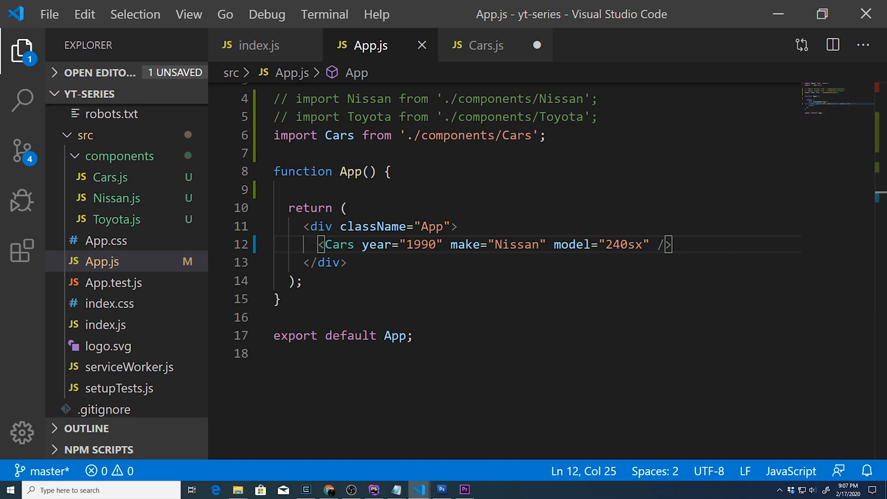
# Switch to the Cars.js component file.
pyautogui.click(485, 46)
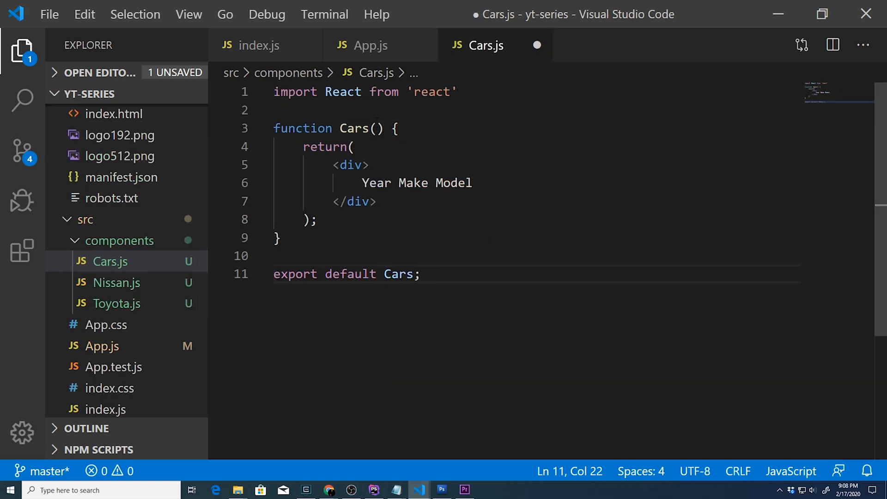
# Give the Cars function a props parameter.
pyautogui.click(377, 129)
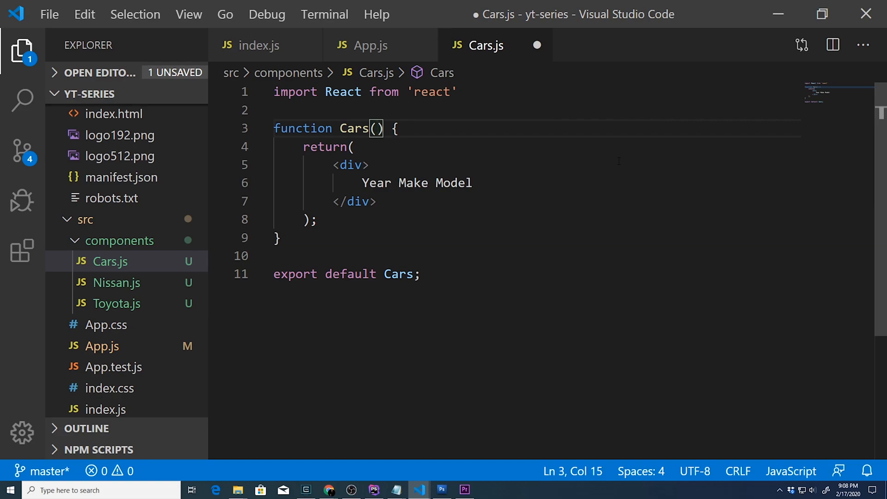
pyautogui.write('props')
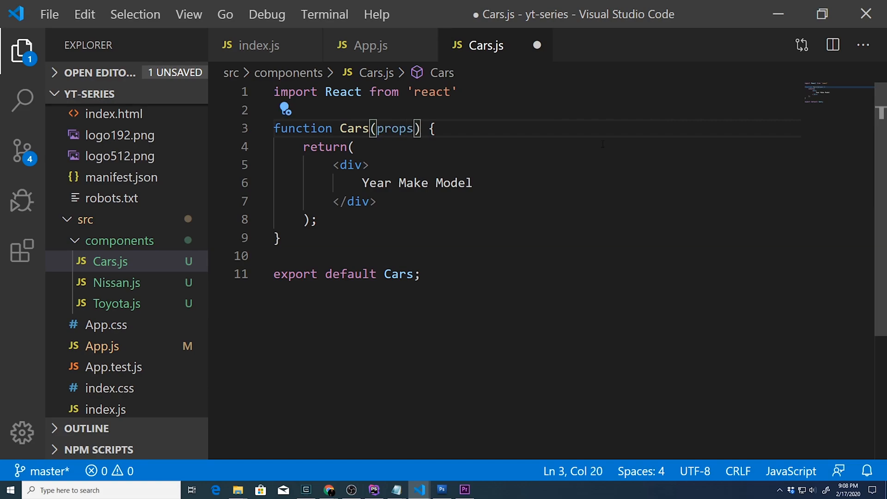
pyautogui.doubleClick(394, 129)
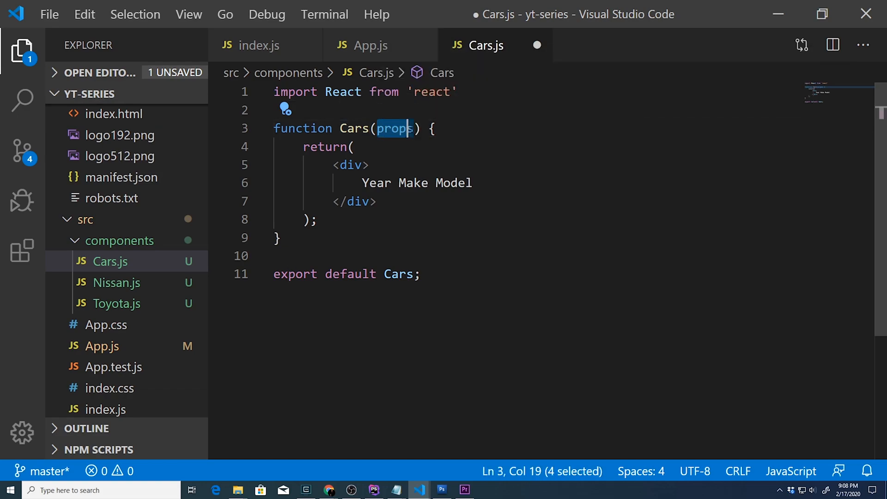
pyautogui.press('shift+right')
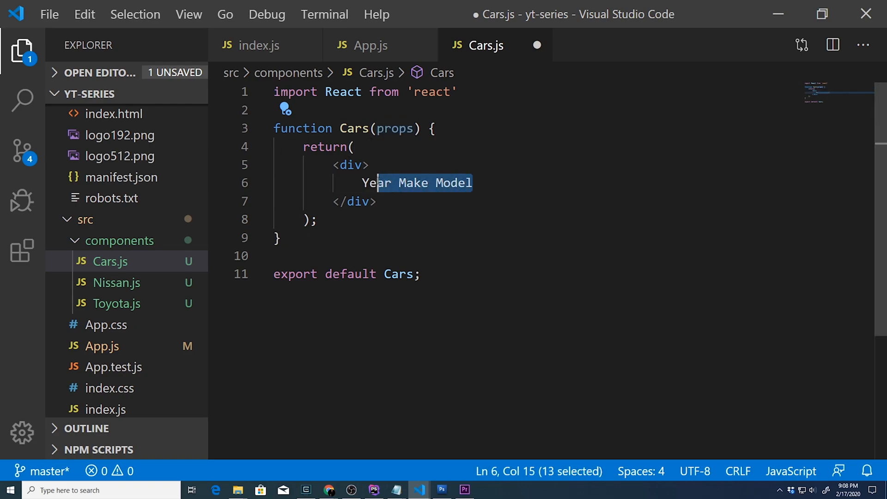
# Replace the 'Year Make Model' placeholder in the div with {props}.
pyautogui.press('Delete')
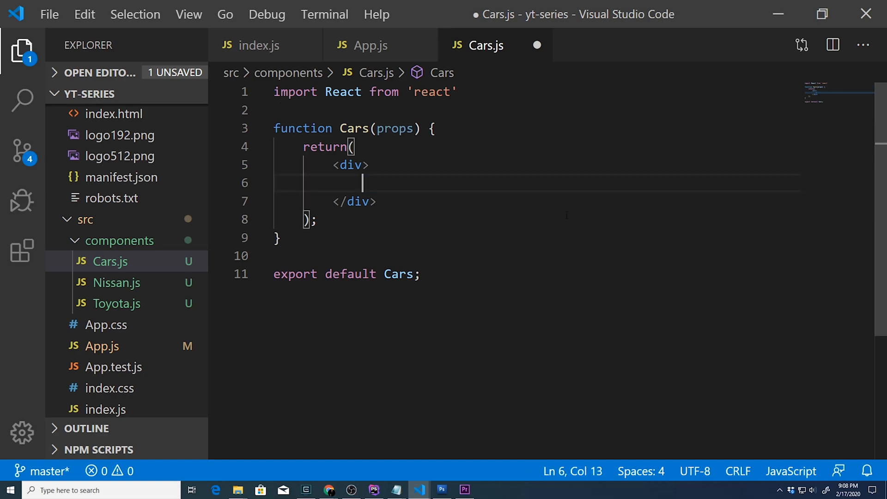
pyautogui.write('{')
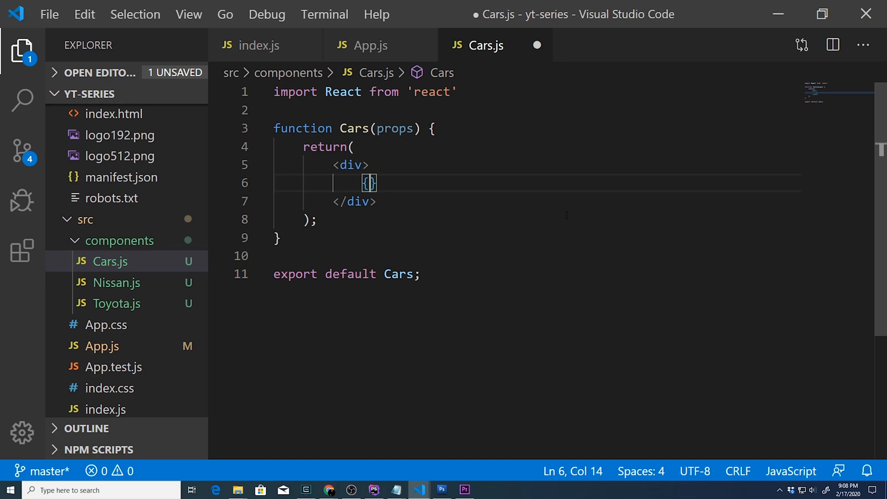
pyautogui.write('p')
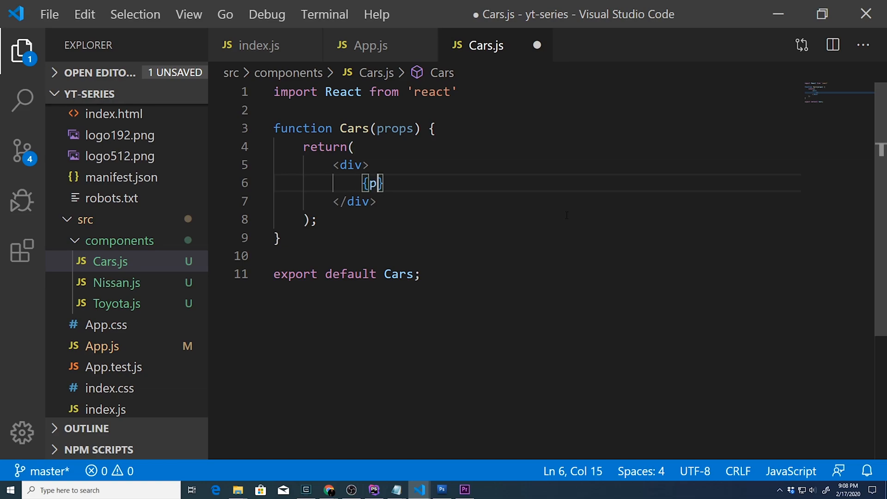
pyautogui.write('rops')
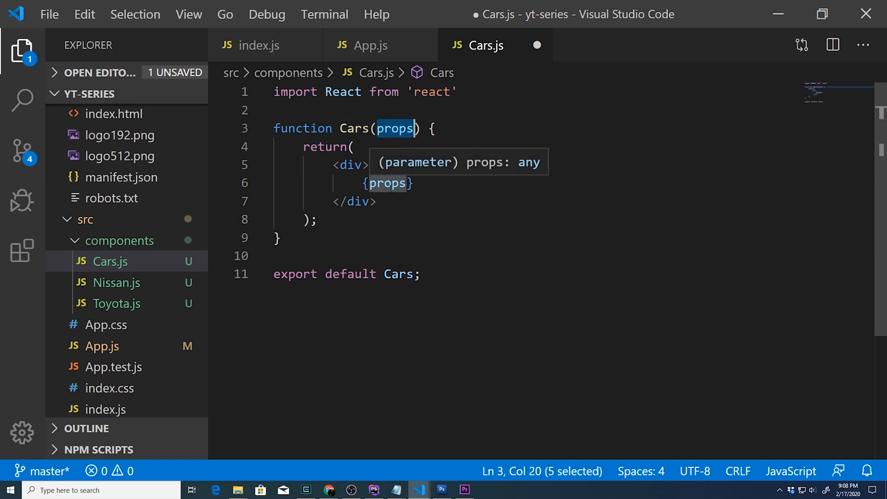
pyautogui.click(386, 183)
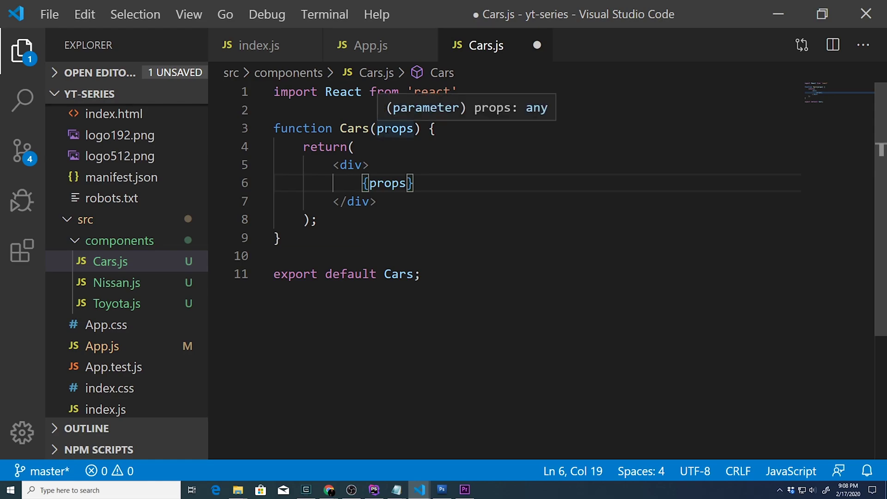
# Review the year/make/model attribute names in App.js and return to Cars.js.
pyautogui.click(371, 46)
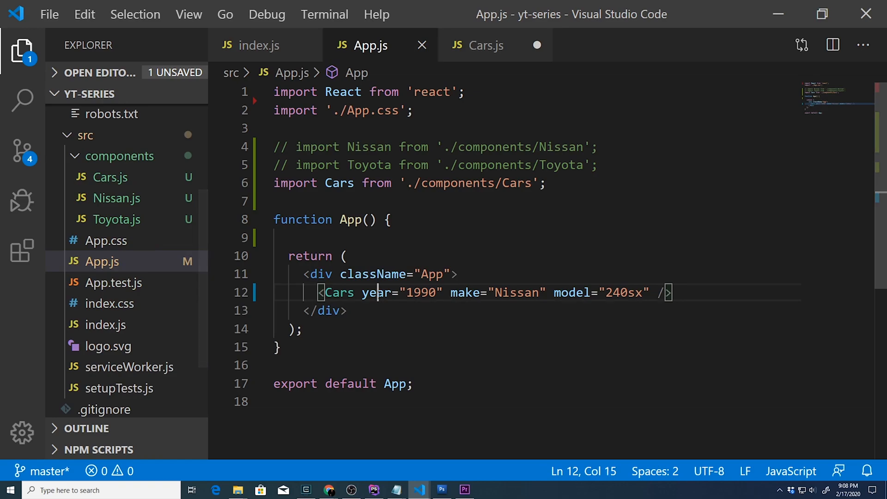
pyautogui.doubleClick(571, 293)
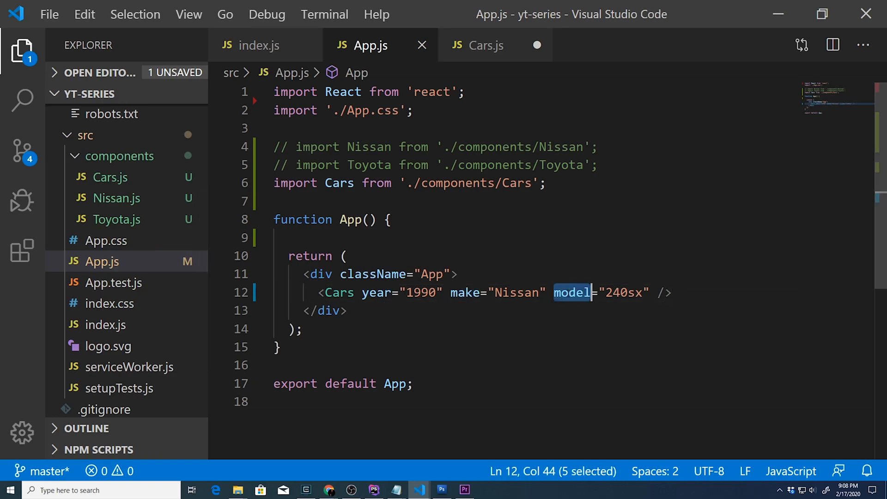
pyautogui.doubleClick(376, 293)
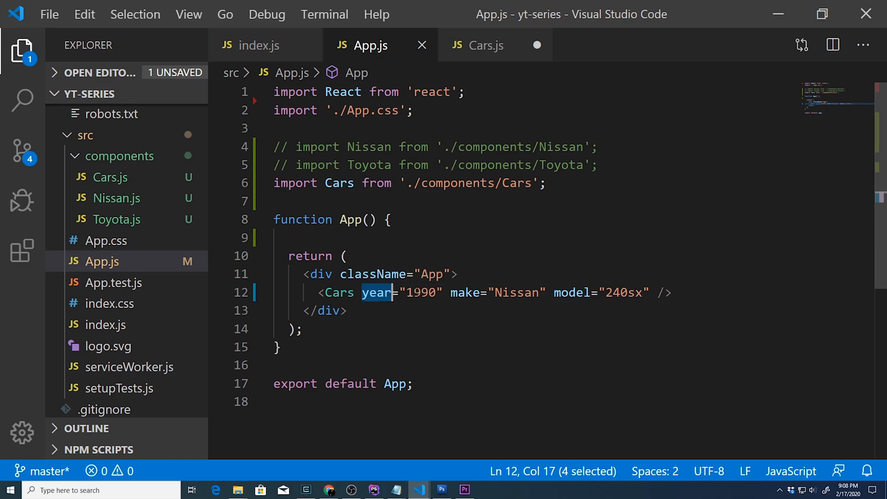
pyautogui.click(485, 46)
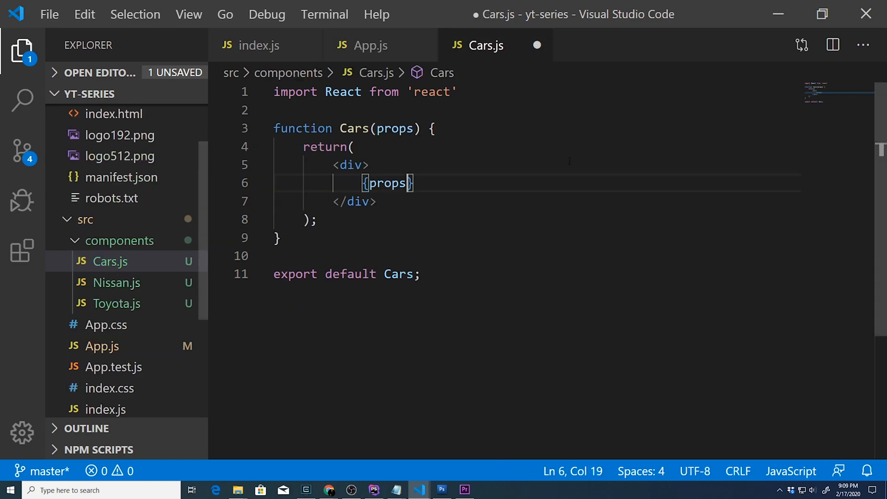
# Render {props.year} in Cars.js, save, and confirm the page shows 1990.
pyautogui.write('.')
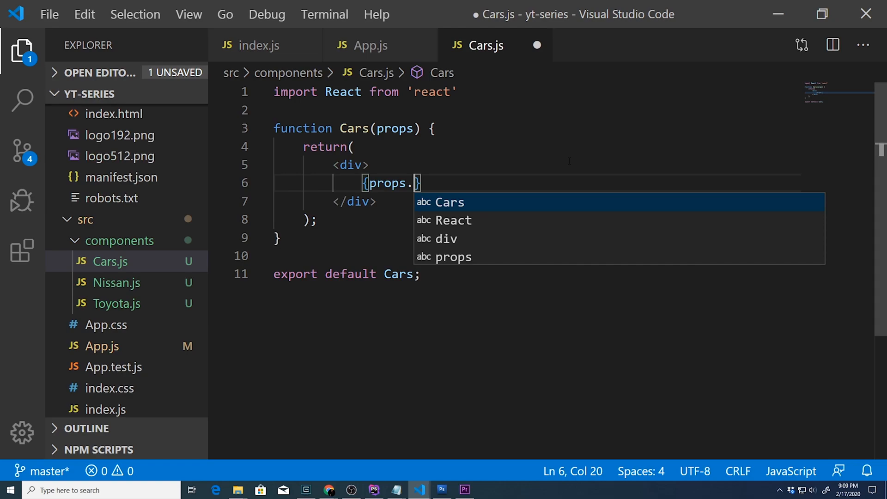
pyautogui.write('year')
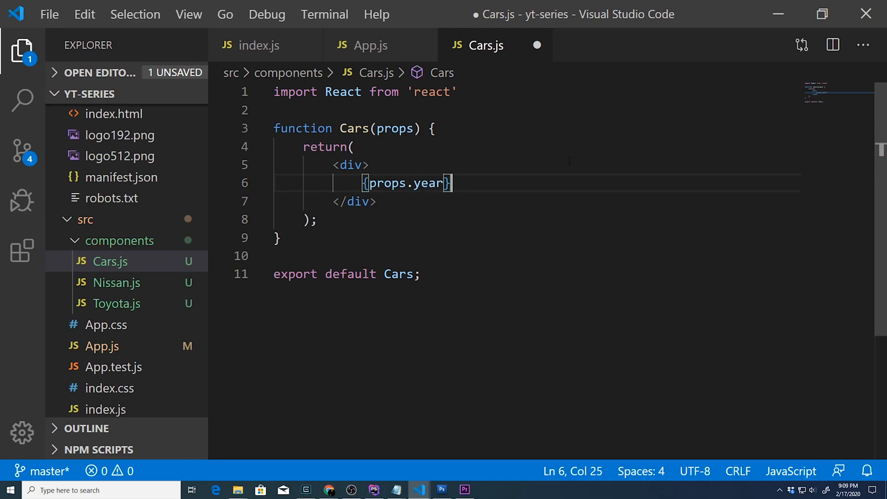
pyautogui.press('ctrl+s')
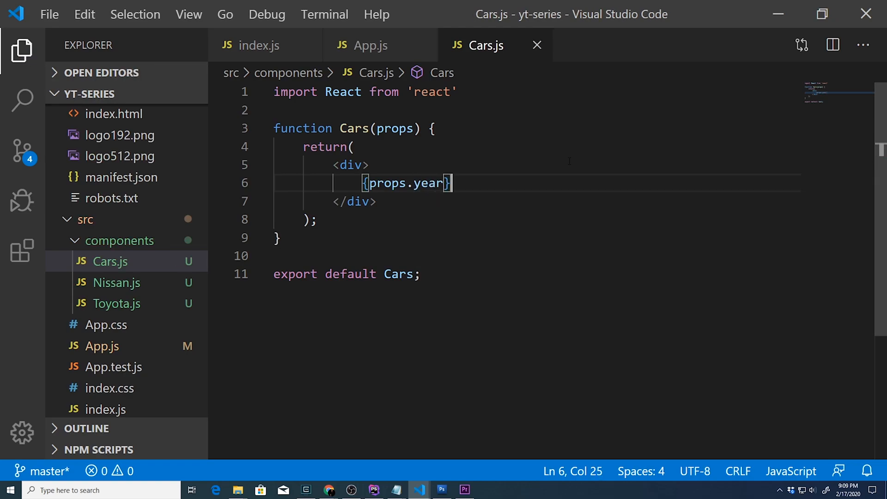
pyautogui.click(328, 489)
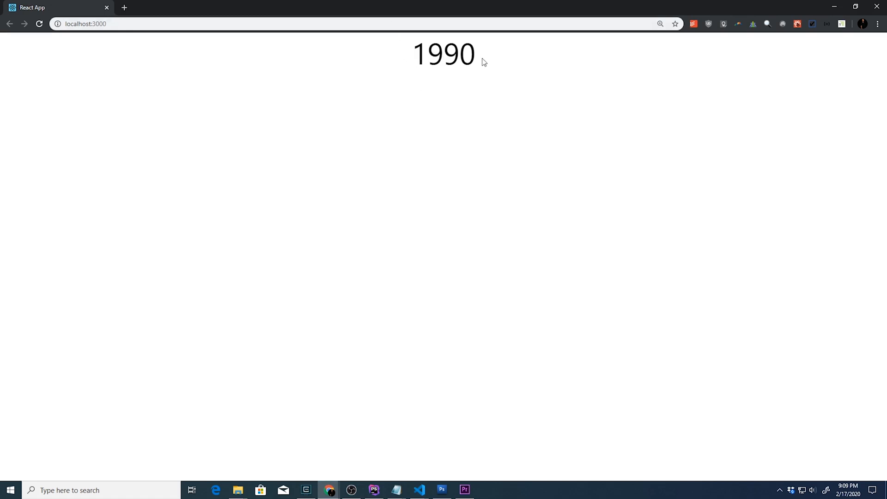
# Extend the Cars.js output to {props.year} {props.make} {props.model}.
pyautogui.click(417, 490)
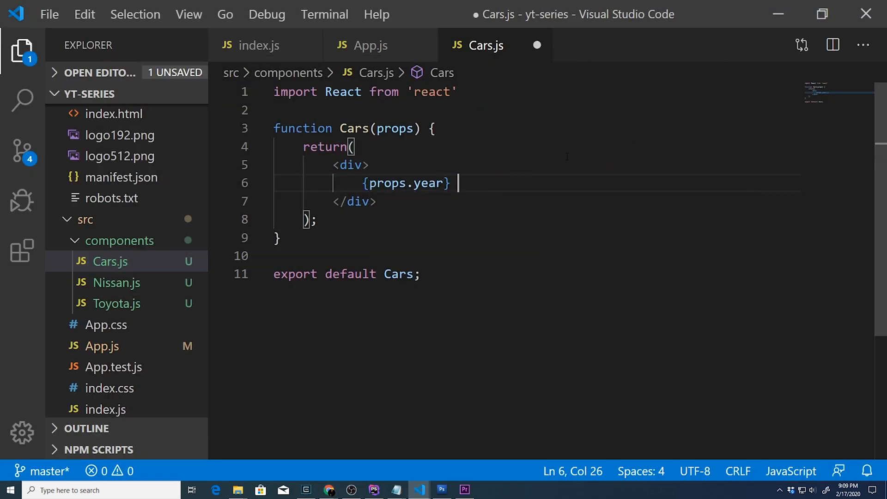
pyautogui.write('{pr')
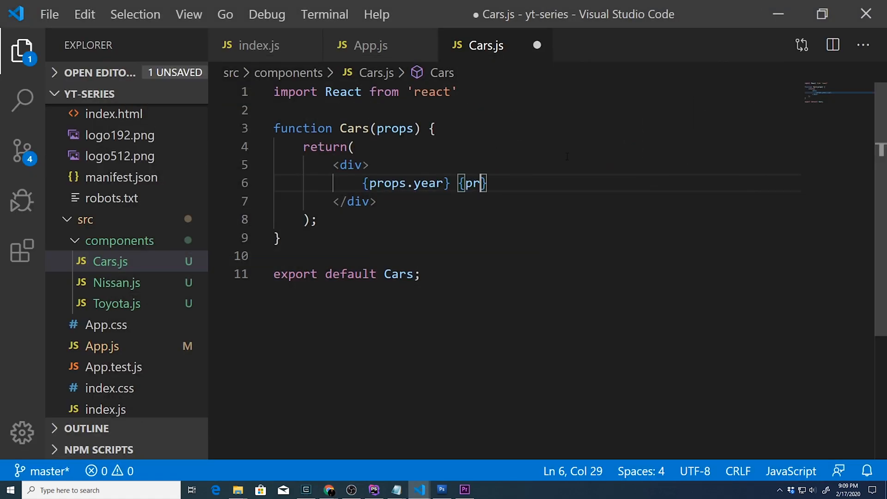
pyautogui.write('rops.m')
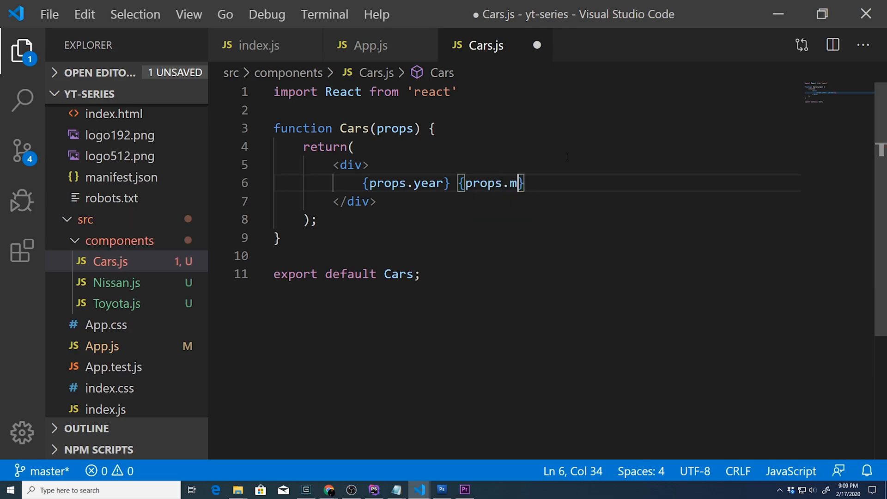
pyautogui.write('ake} {')
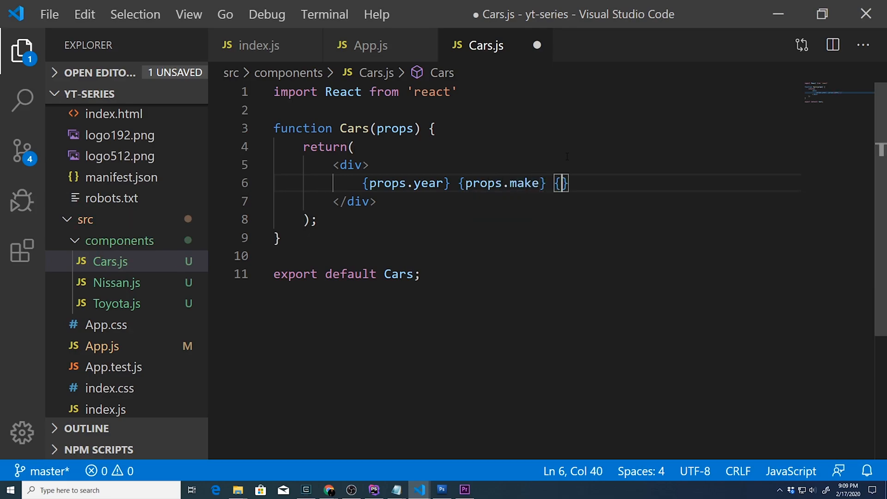
pyautogui.write('props.')
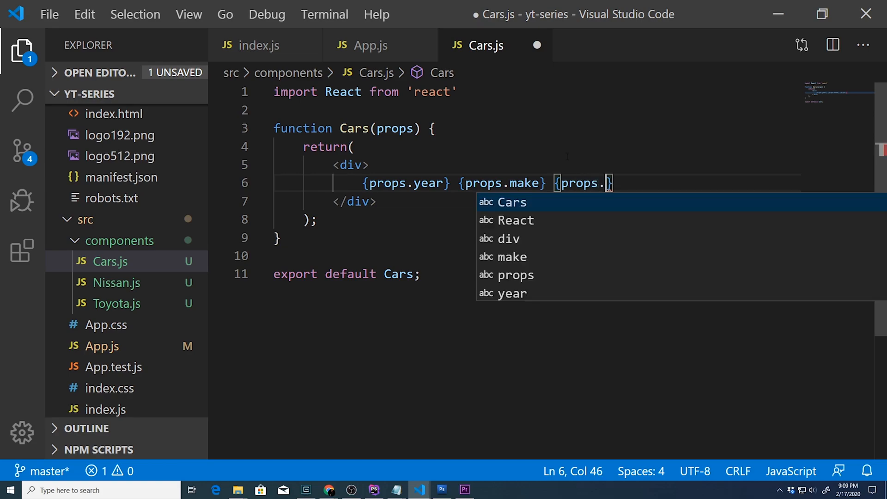
pyautogui.write('model')
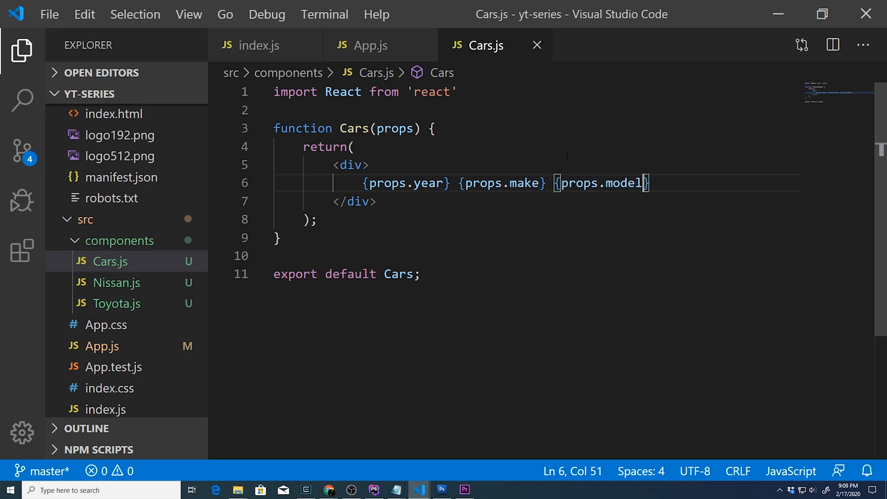
# Check that Chrome now shows 1990 Nissan 240sx, then return to Cars.js.
pyautogui.click(329, 490)
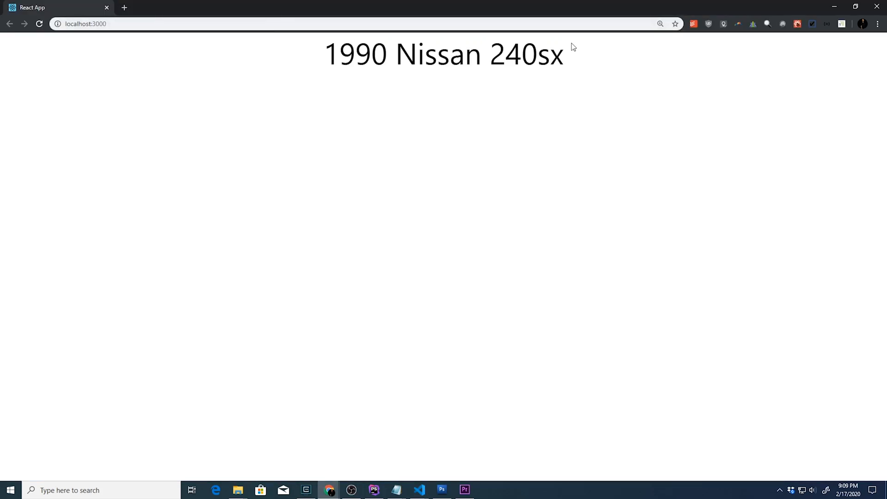
pyautogui.click(418, 490)
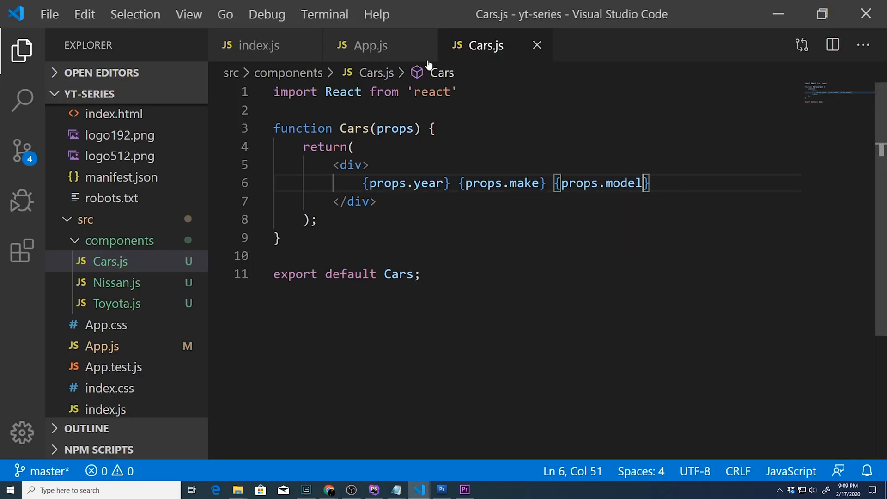
# Point out the model attribute passed to Cars in App.js, then look at Cars.js.
pyautogui.click(371, 45)
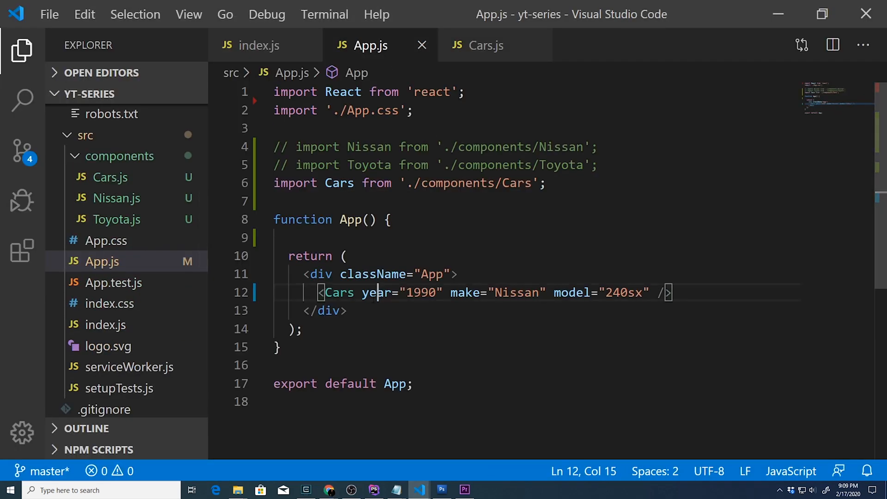
pyautogui.doubleClick(571, 293)
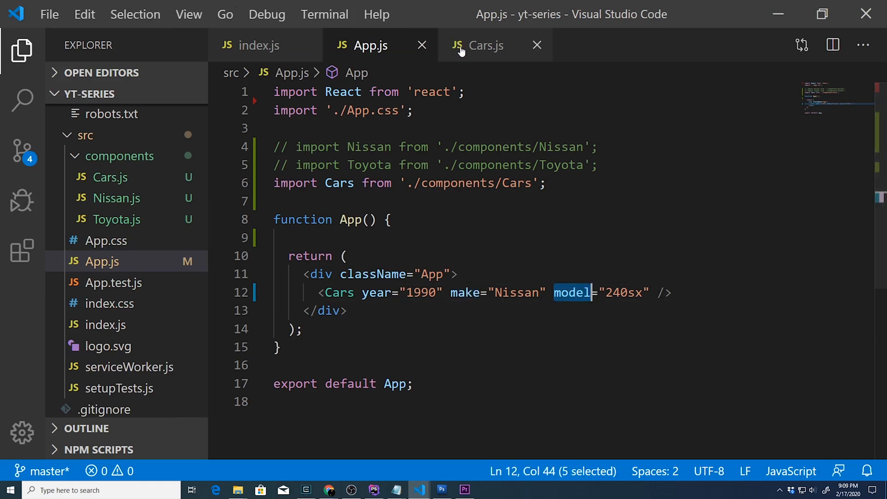
pyautogui.click(480, 45)
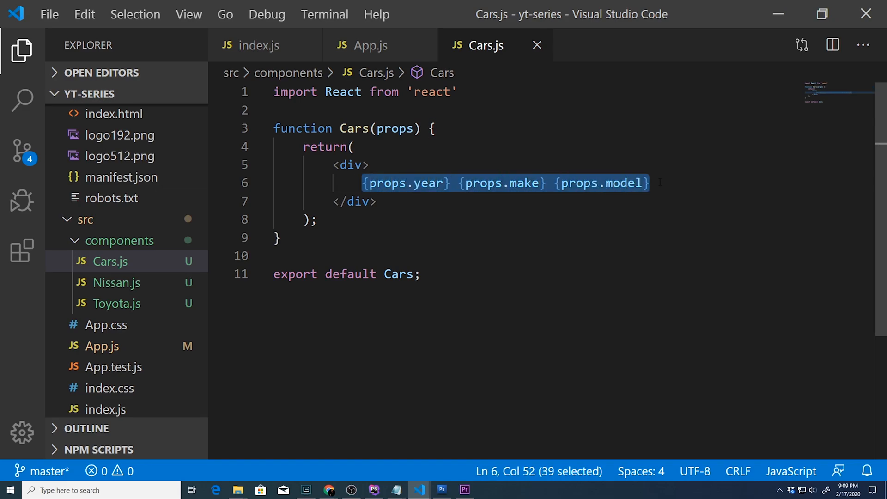
# Highlight the make and year props used in the Cars output, then go back to App.js.
pyautogui.click(501, 183)
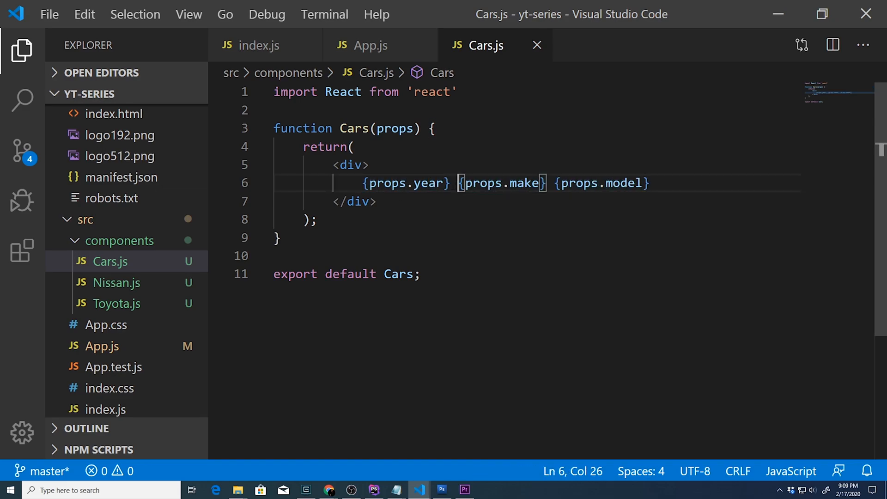
pyautogui.doubleClick(406, 183)
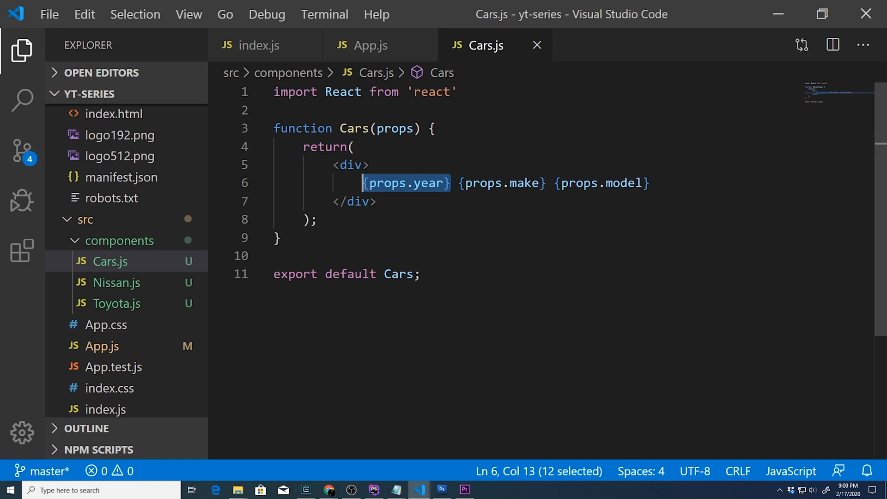
pyautogui.click(369, 46)
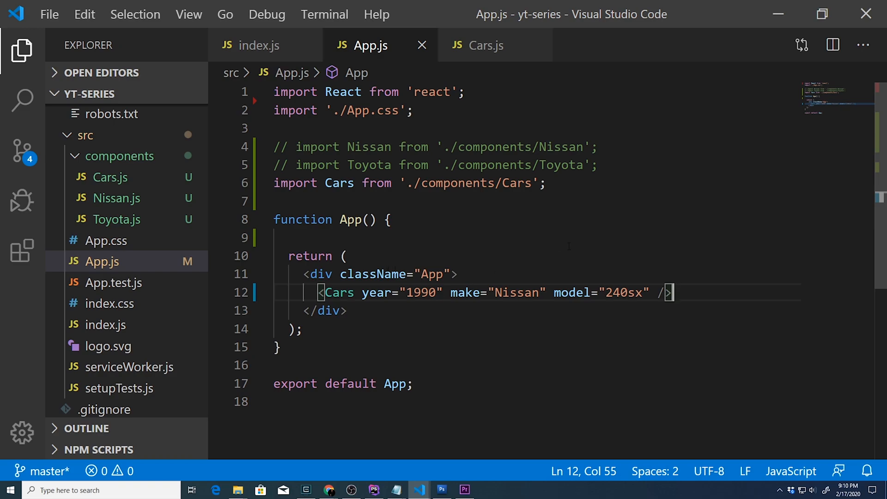
# Add a second Cars element with year 2012, make Mitsubishi and model EVO.
pyautogui.write('Cars')
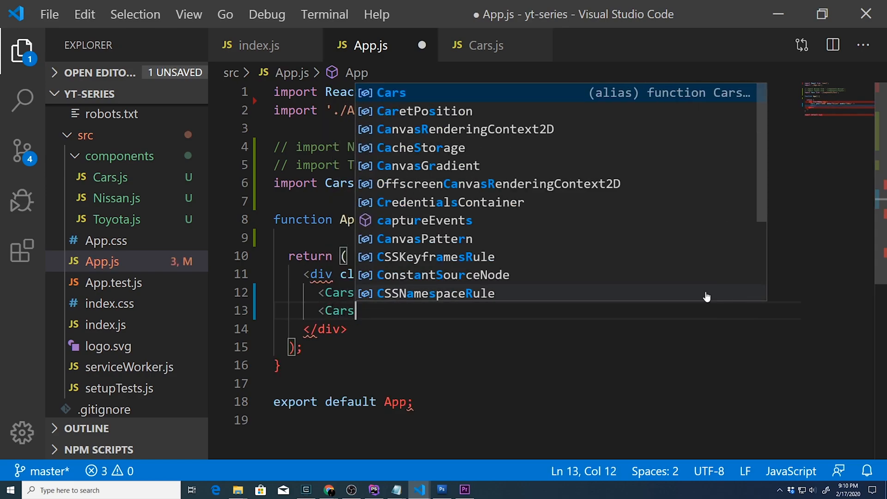
pyautogui.write('year="" />')
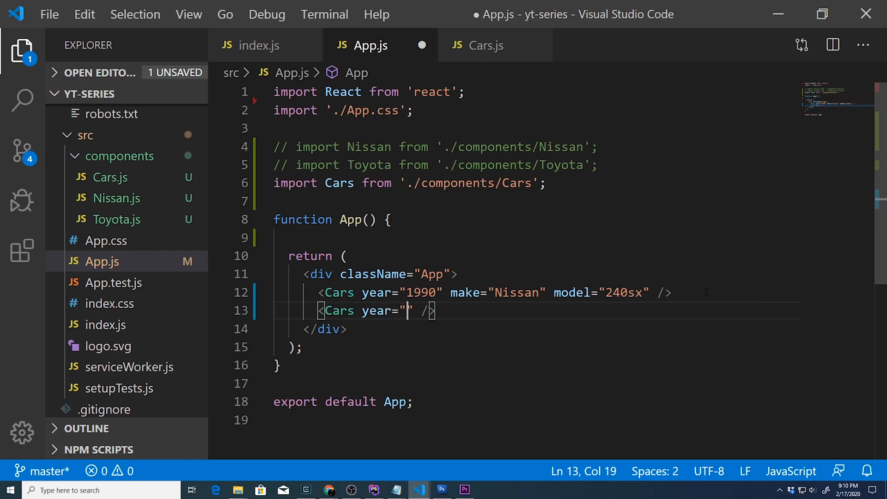
pyautogui.write('2012')
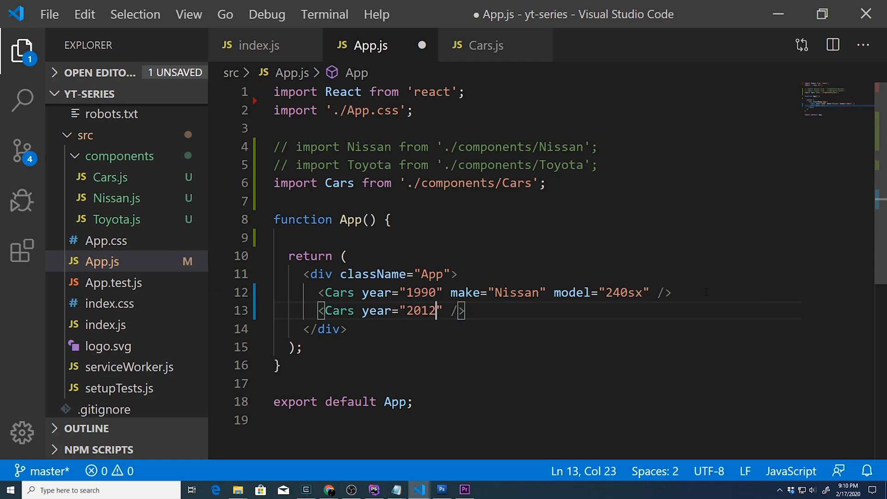
pyautogui.write('make=""')
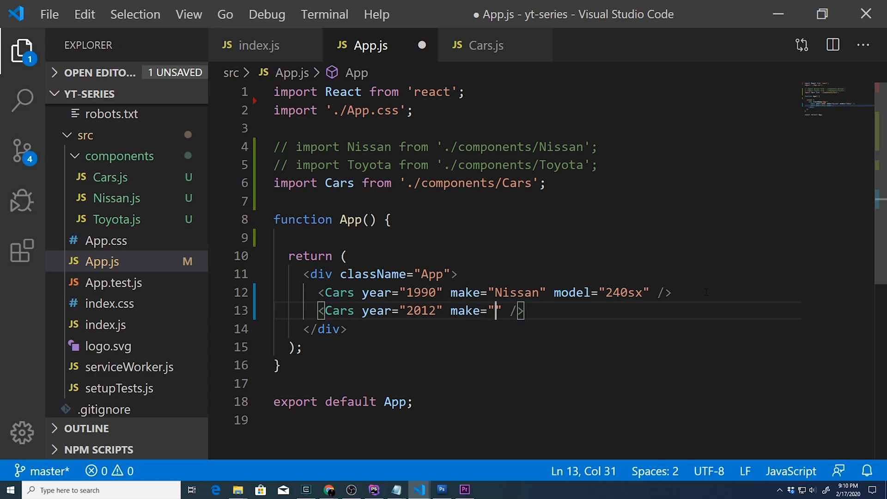
pyautogui.write('Mis')
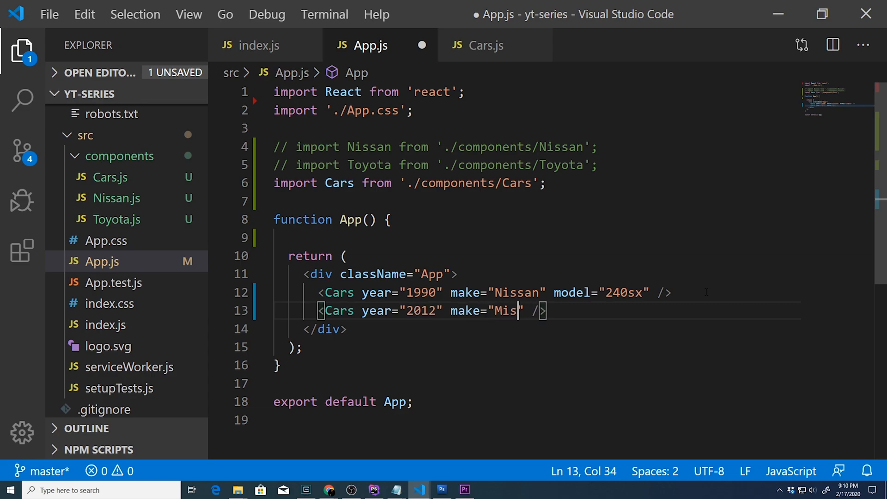
pyautogui.write('subishi')
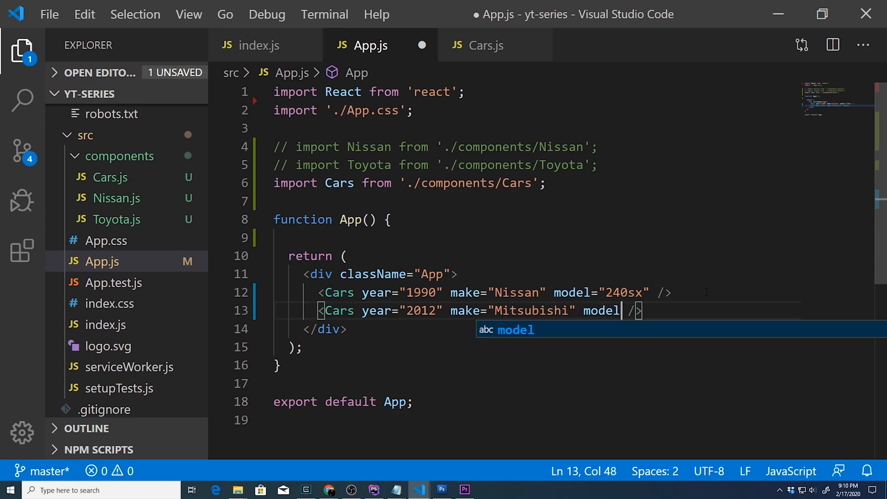
pyautogui.write('="EVO"')
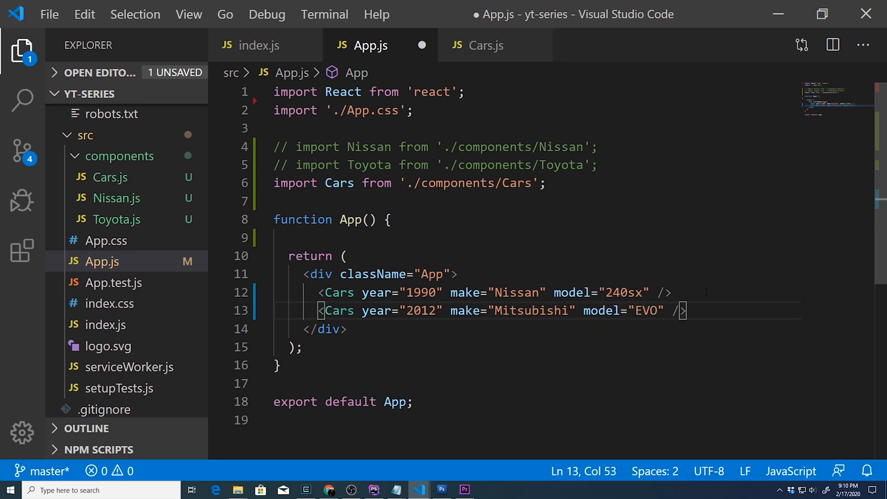
# Confirm the browser lists the 2012 Mitsubishi EVO, then return to App.js.
pyautogui.click(328, 490)
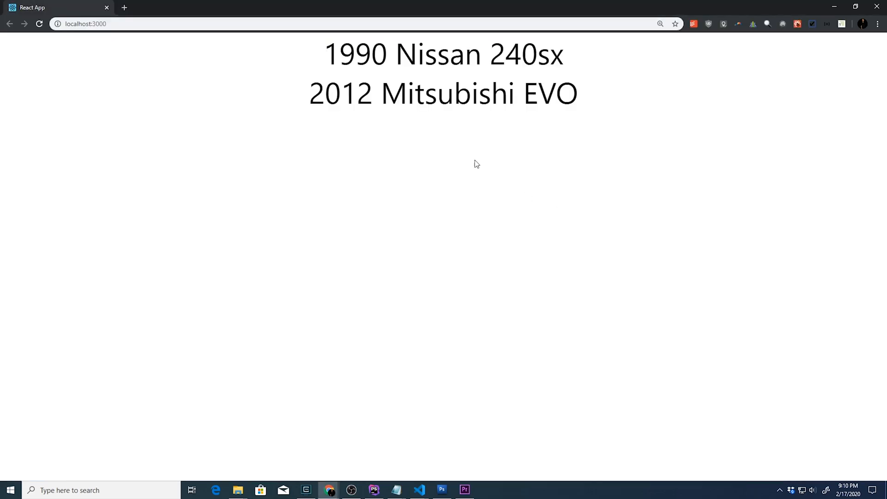
pyautogui.moveTo(579, 95)
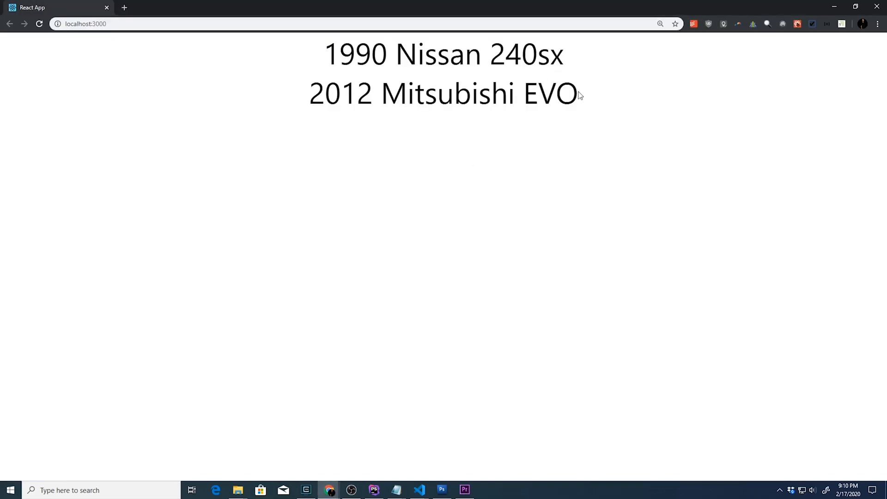
pyautogui.click(419, 489)
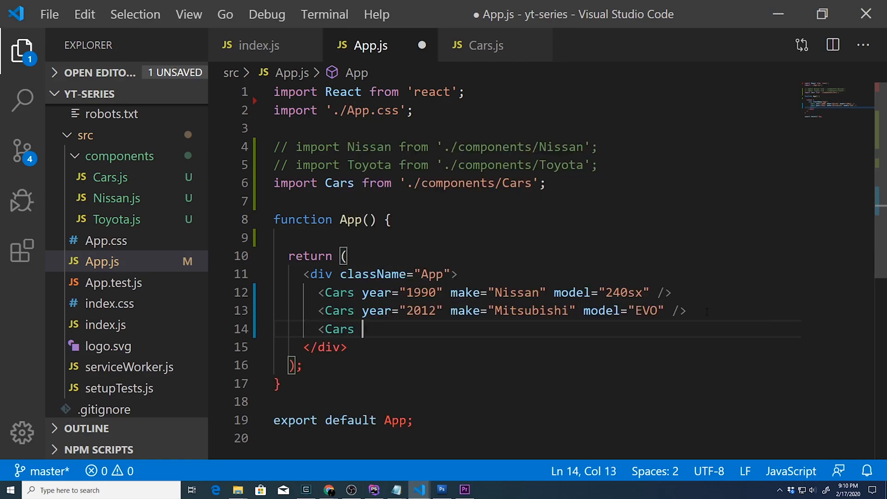
# Complete the third Cars element with year 1970, make Datsun and model 240z, saved and shown in Chrome.
pyautogui.write('year="19"')
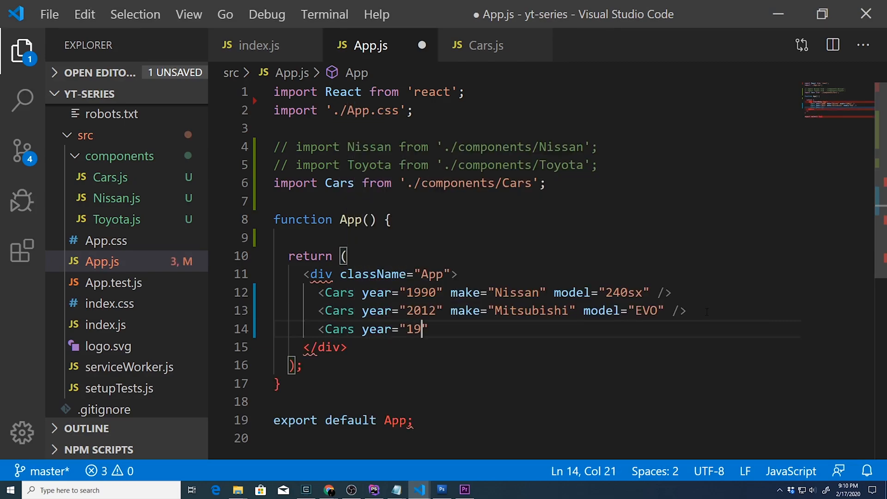
pyautogui.write('70" make')
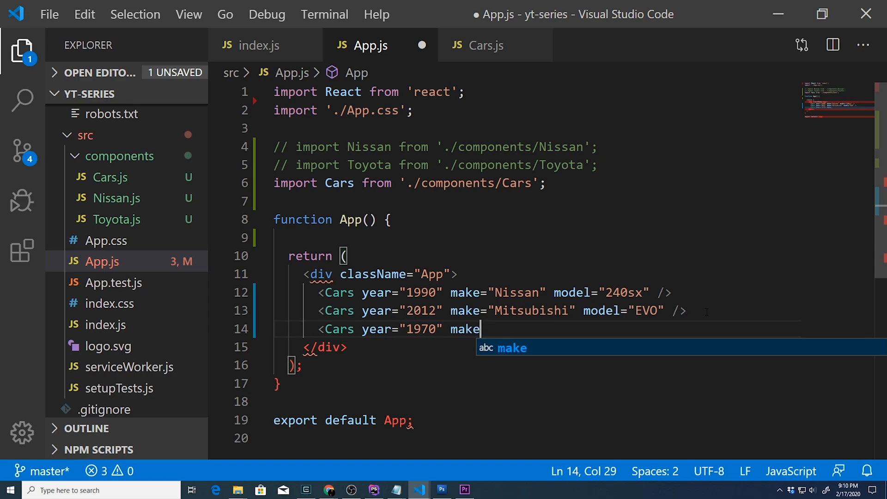
pyautogui.write('="Dats"')
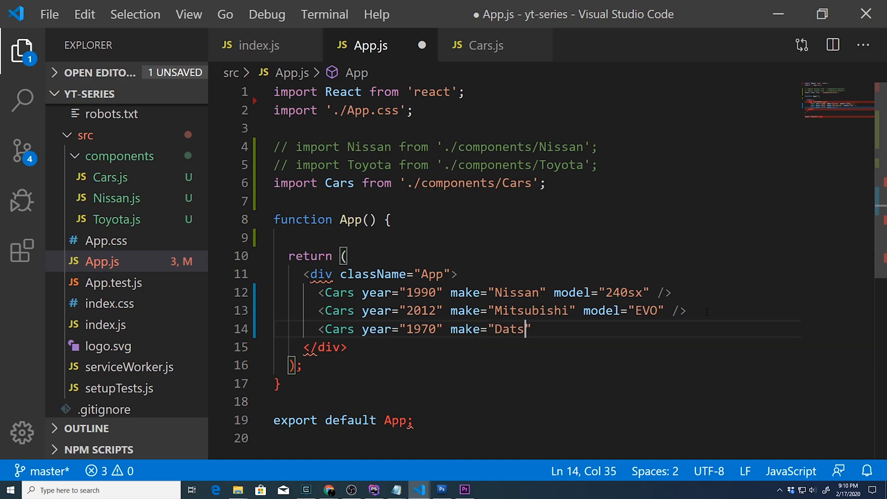
pyautogui.write('un" model')
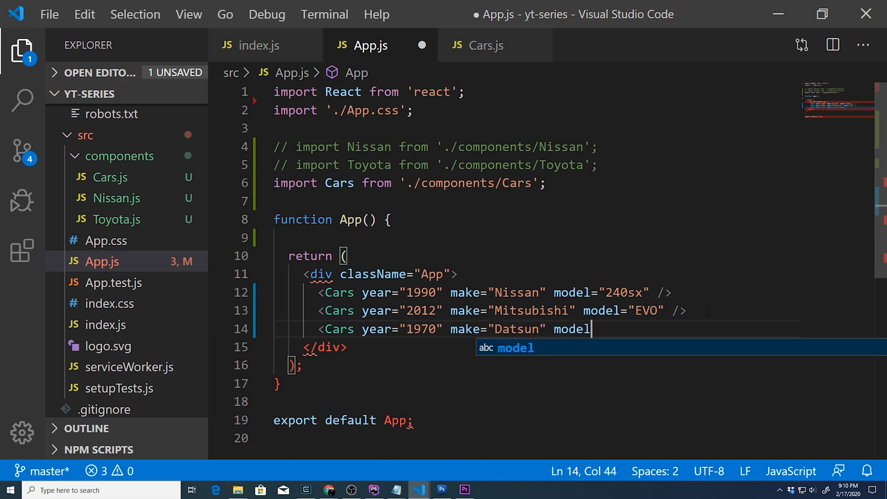
pyautogui.write('="240"')
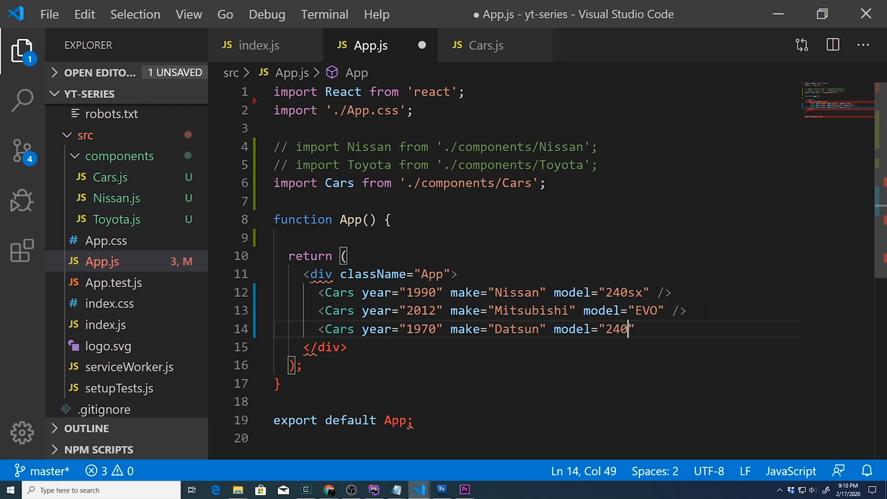
pyautogui.write('z')
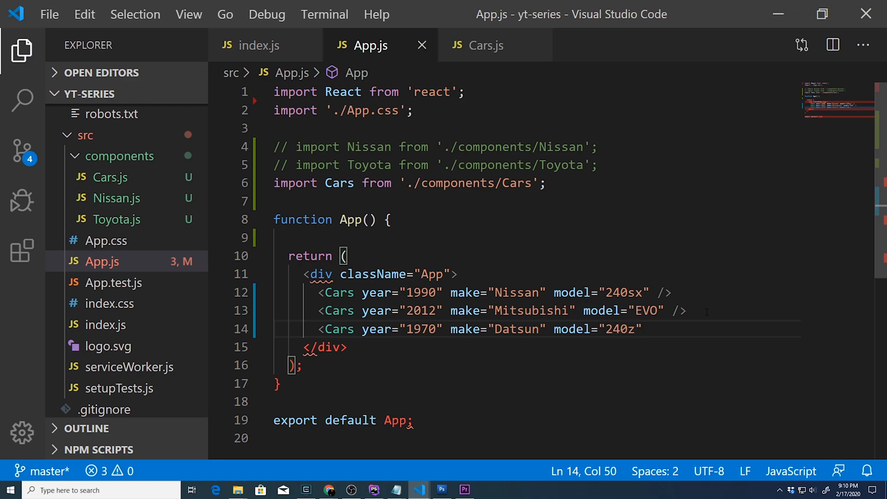
pyautogui.write('/>')
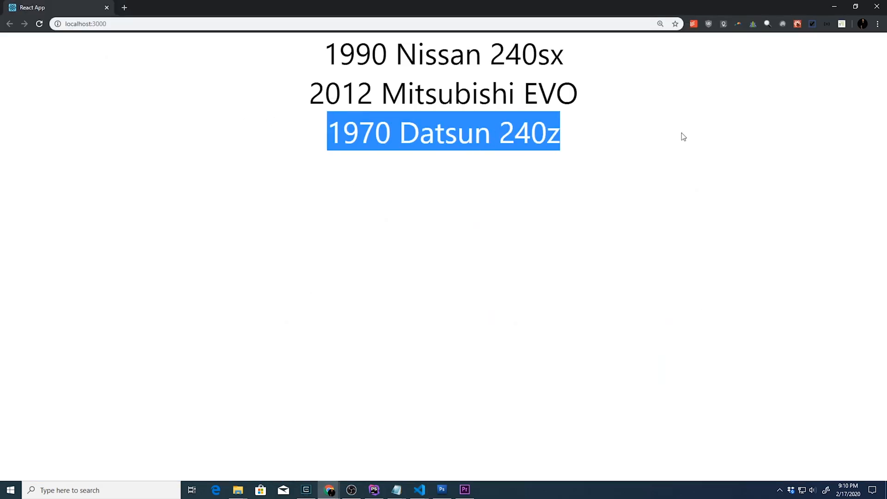
pyautogui.click(419, 490)
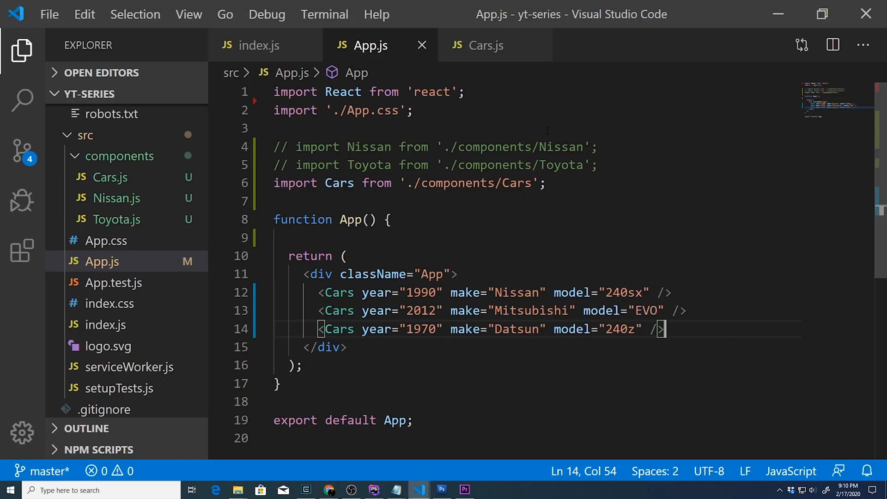
pyautogui.moveTo(116, 198)
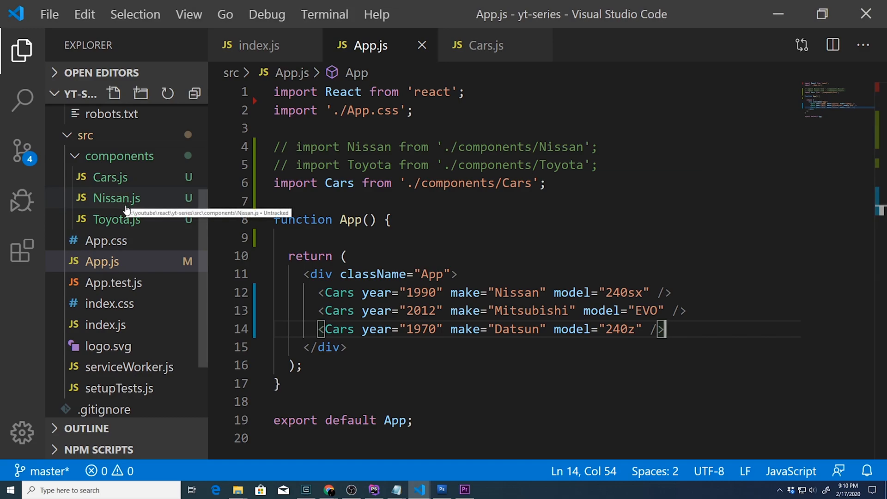
pyautogui.moveTo(115, 220)
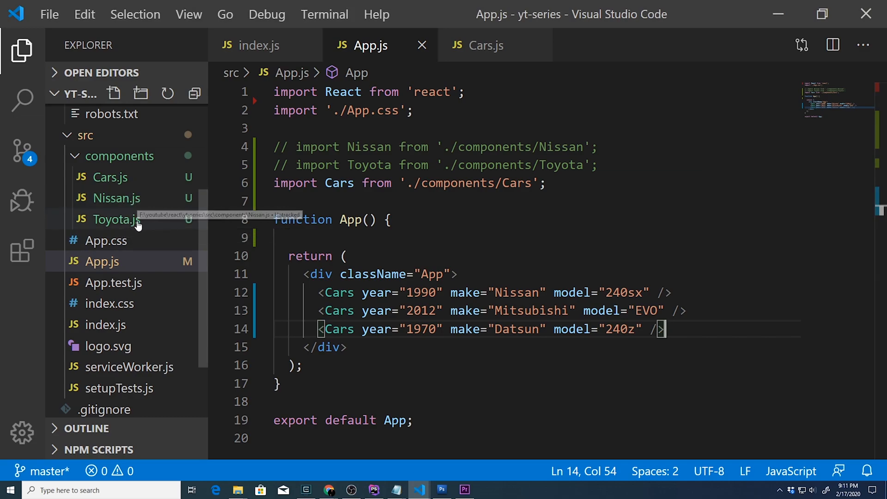
pyautogui.moveTo(110, 185)
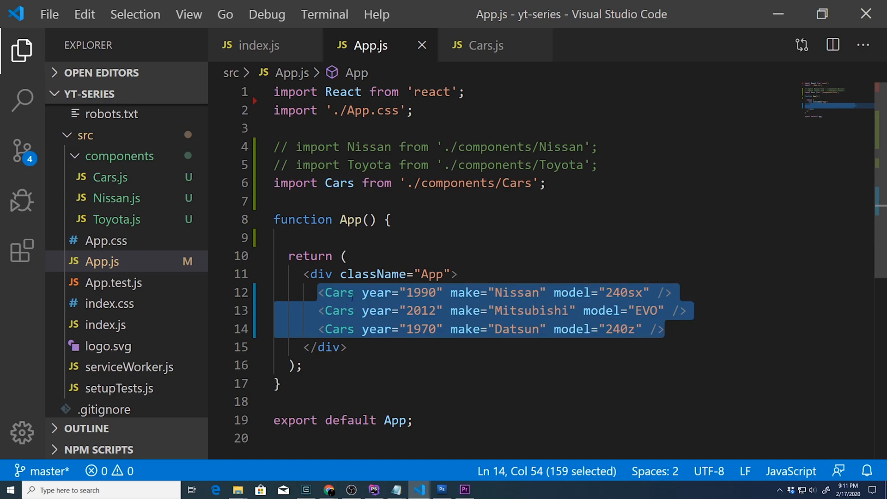
pyautogui.click(345, 347)
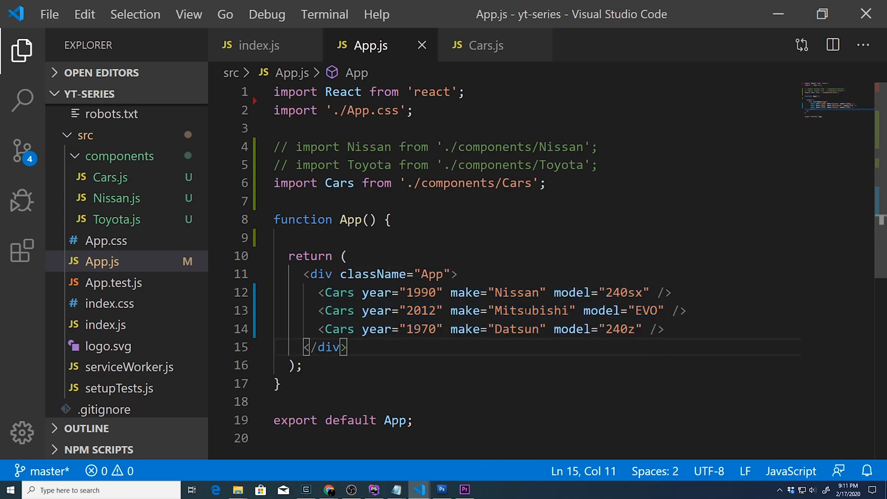